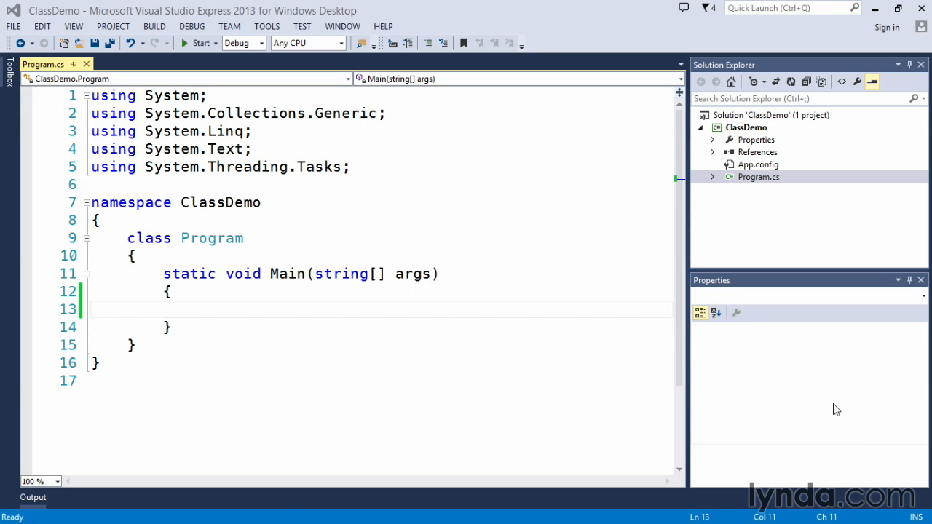
pyautogui.moveTo(833, 360)
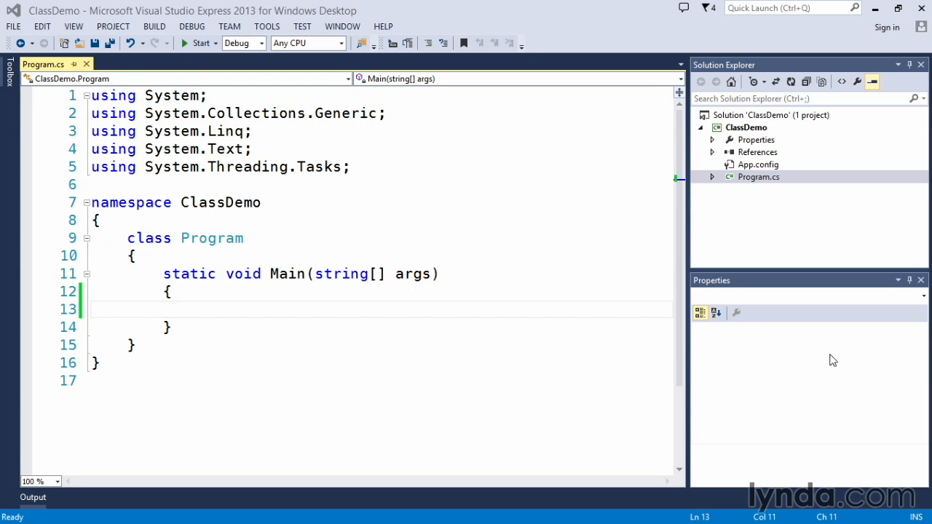
# Bring up the context actions for the ClassDemo project in Solution Explorer
pyautogui.click(746, 126)
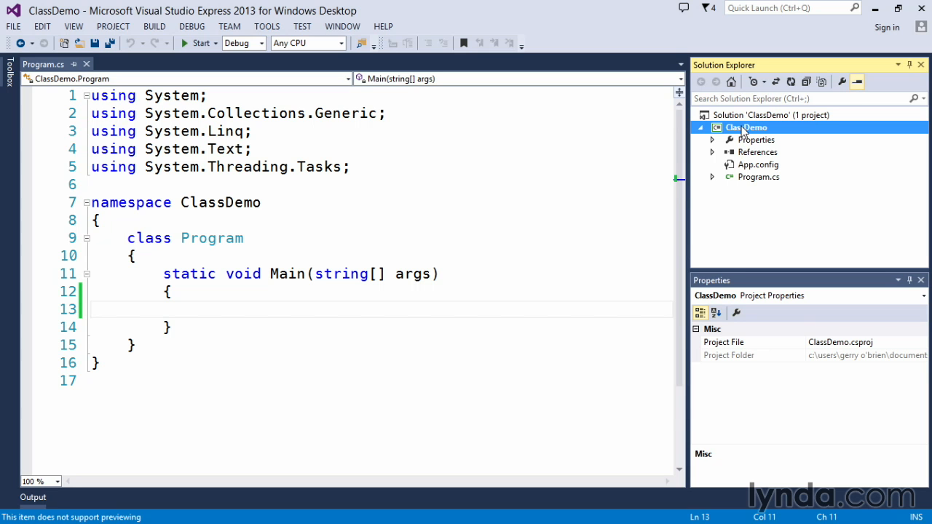
pyautogui.rightClick(746, 128)
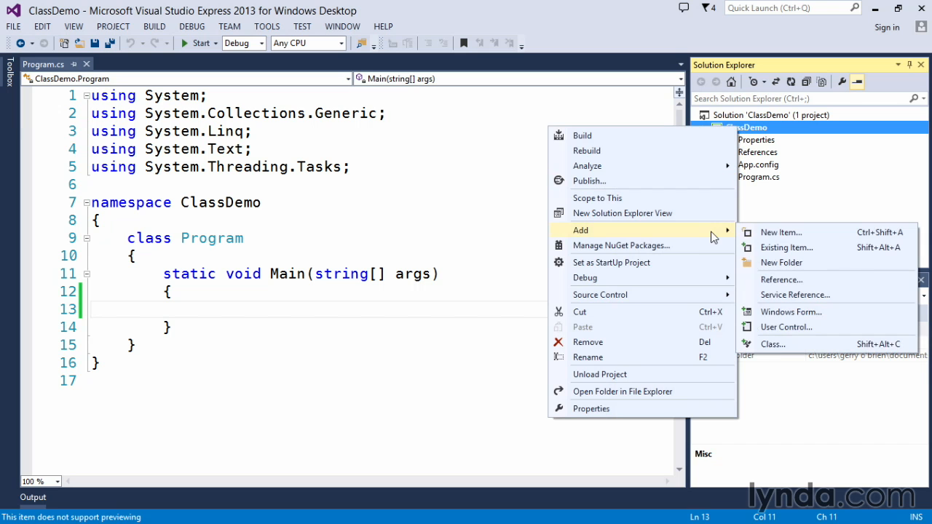
pyautogui.moveTo(772, 344)
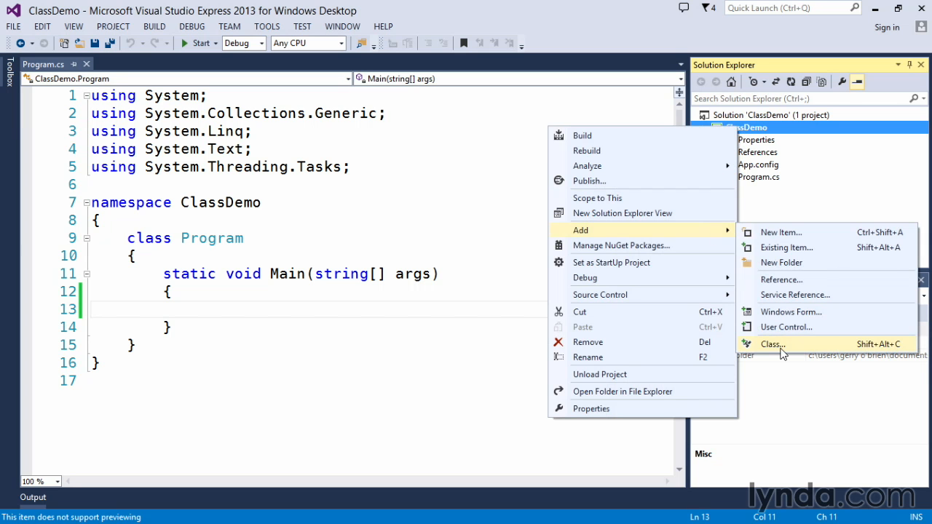
pyautogui.moveTo(823, 348)
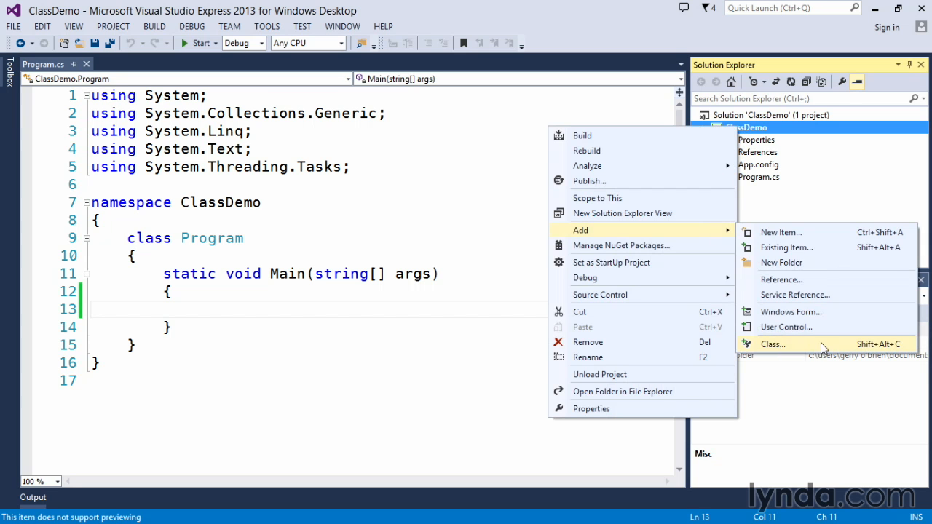
pyautogui.moveTo(900, 350)
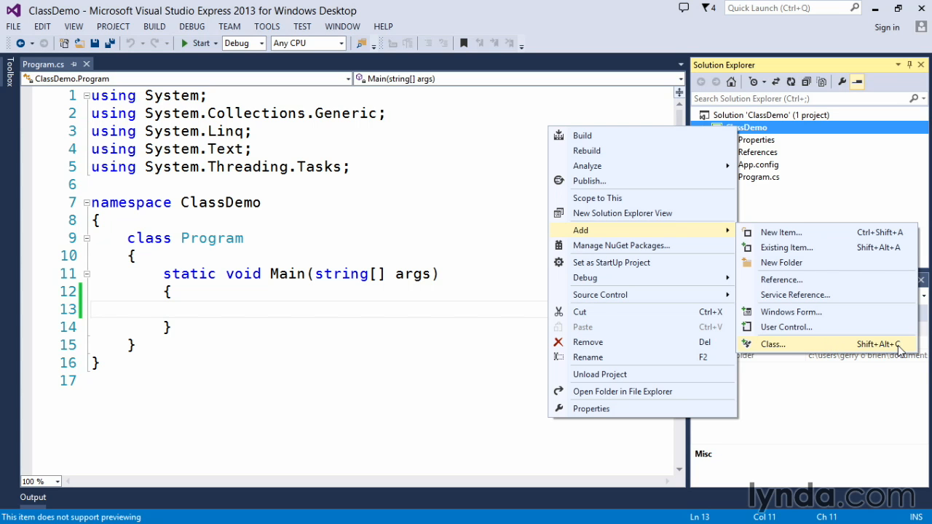
pyautogui.moveTo(794, 351)
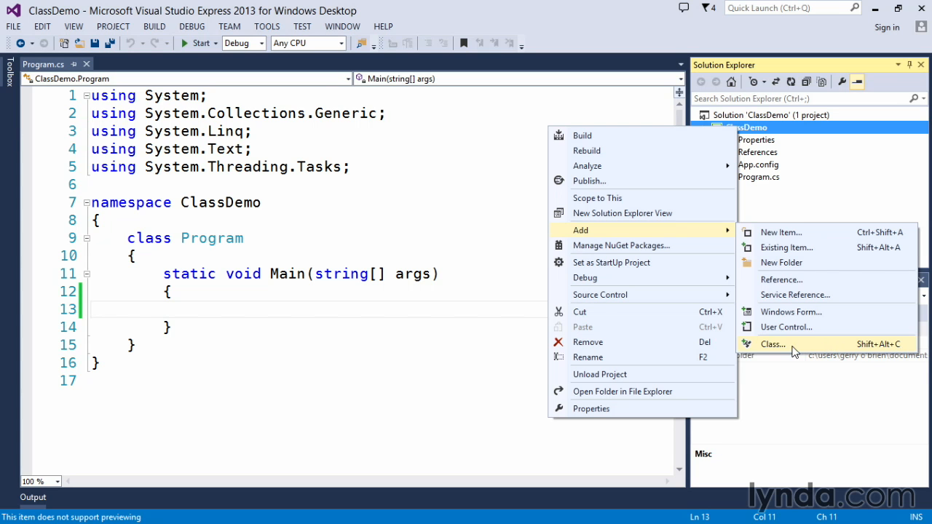
# Start a new Class item for ClassDemo and begin renaming it to Animal.cs
pyautogui.click(772, 344)
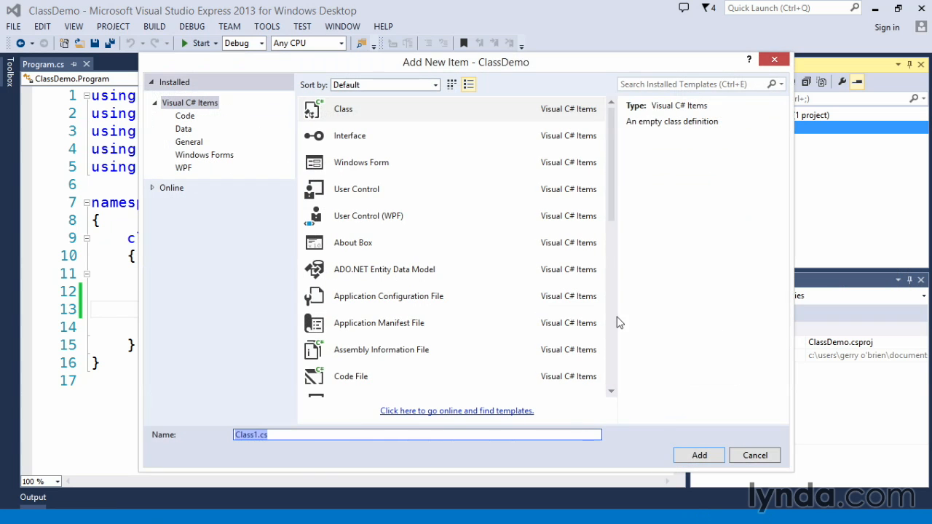
pyautogui.click(416, 434)
pyautogui.write('Animal')
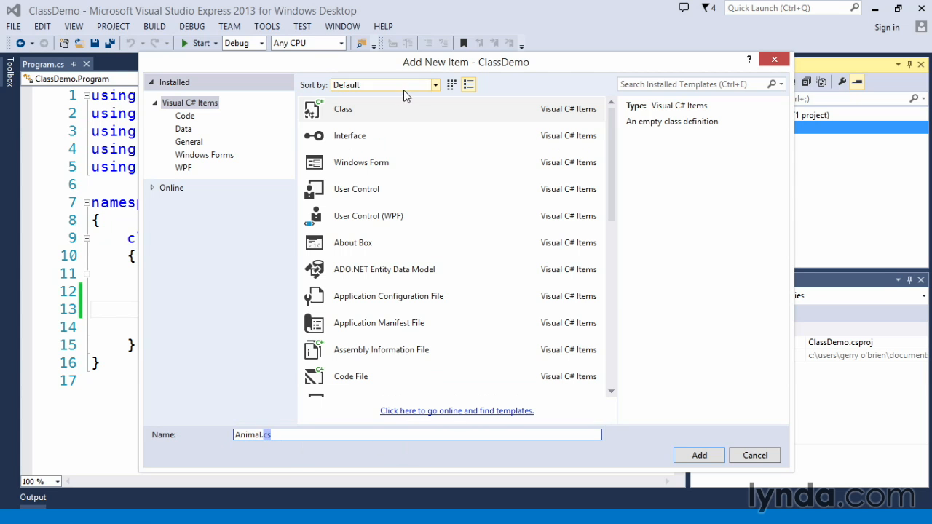
pyautogui.moveTo(221, 112)
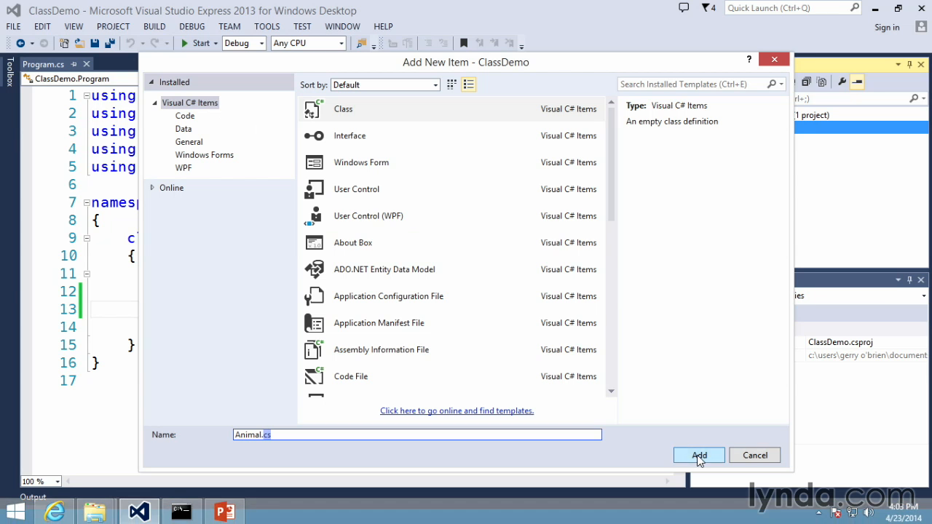
# Create Animal.cs and place the cursor inside the empty Animal class body
pyautogui.click(697, 454)
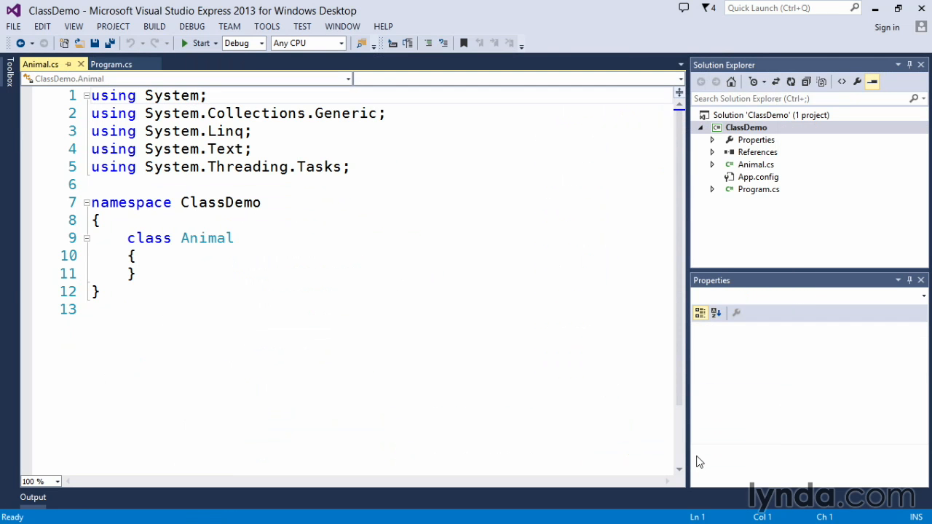
pyautogui.moveTo(445, 348)
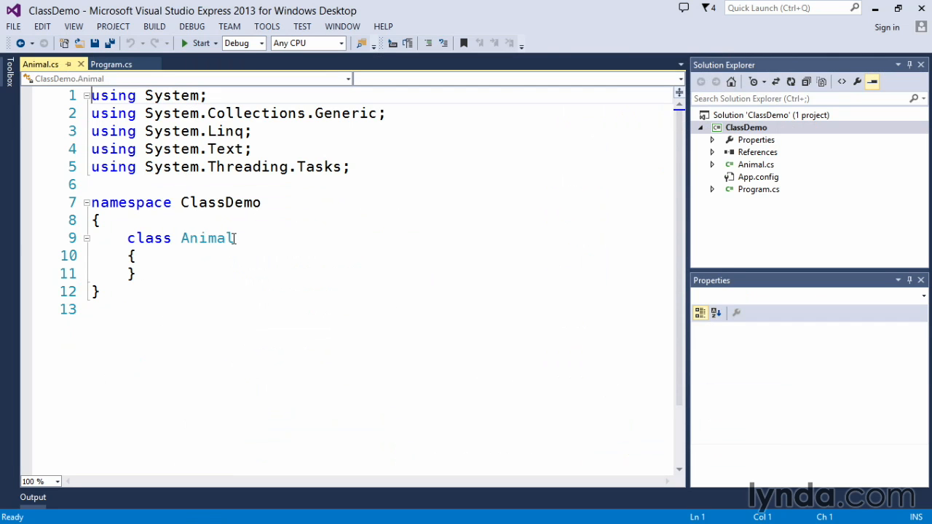
pyautogui.moveTo(129, 239); pyautogui.dragTo(234, 239)
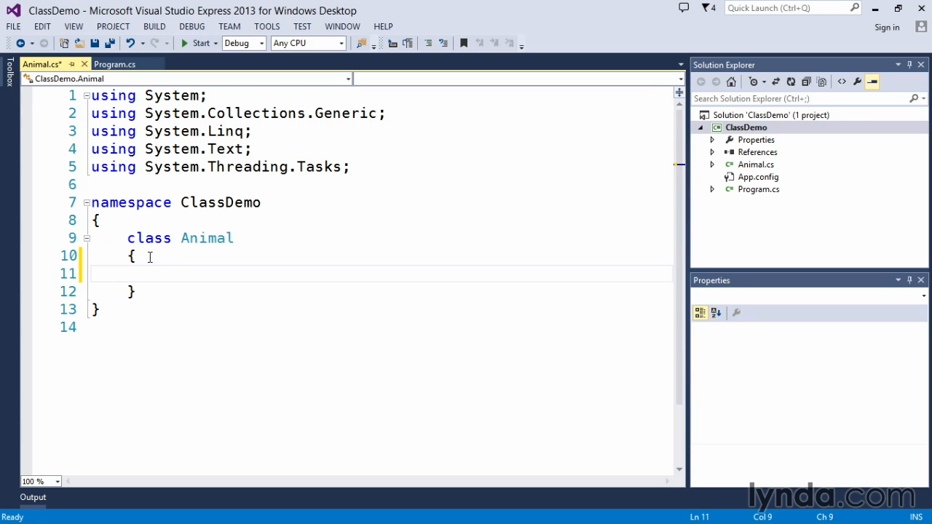
# Declare string fields type, color, weight and height in the Animal class
pyautogui.write('string')
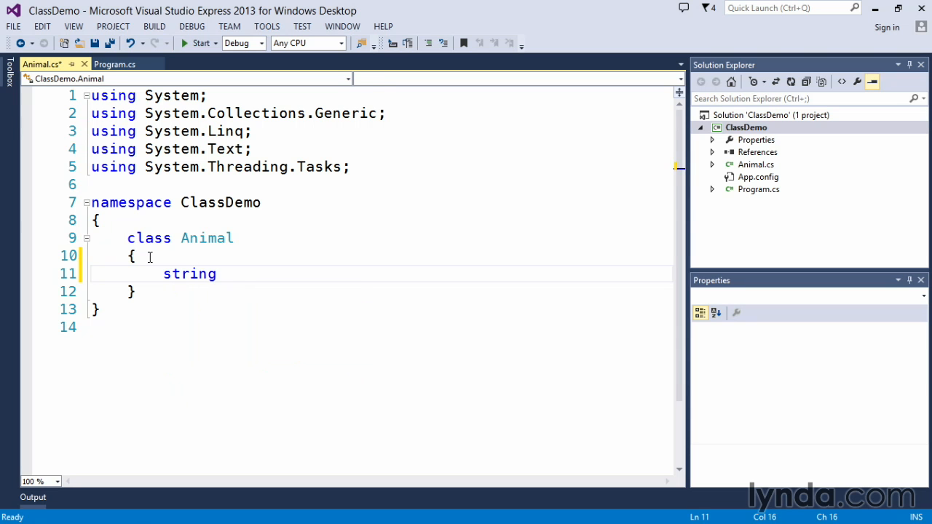
pyautogui.write('type')
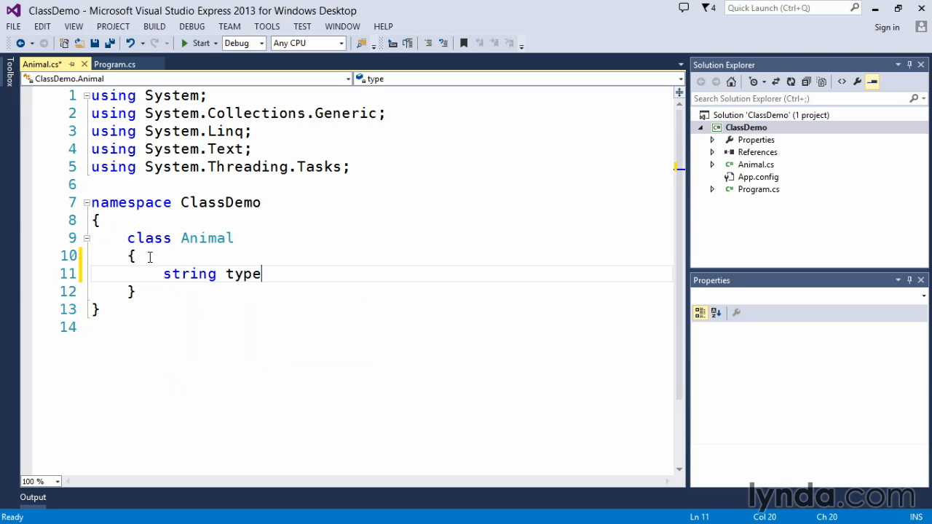
pyautogui.write(';')
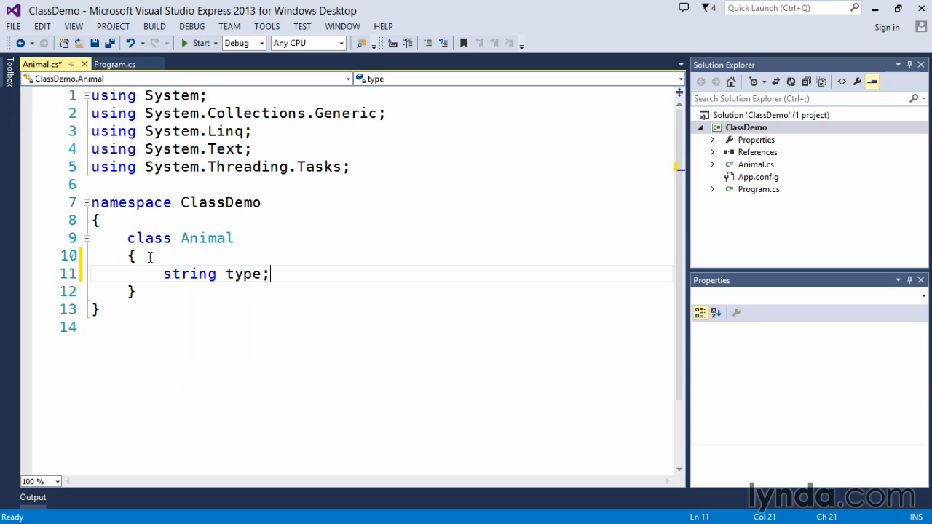
pyautogui.write('string c')
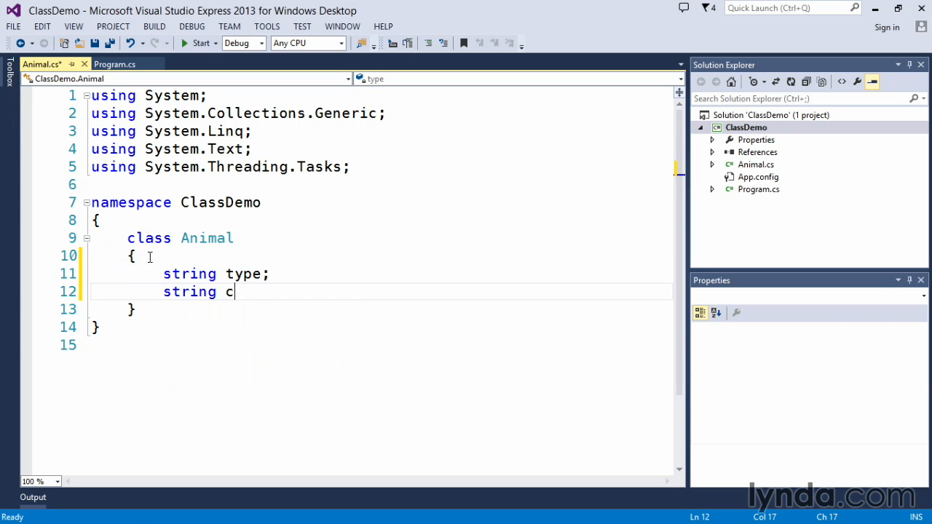
pyautogui.write('olor;')
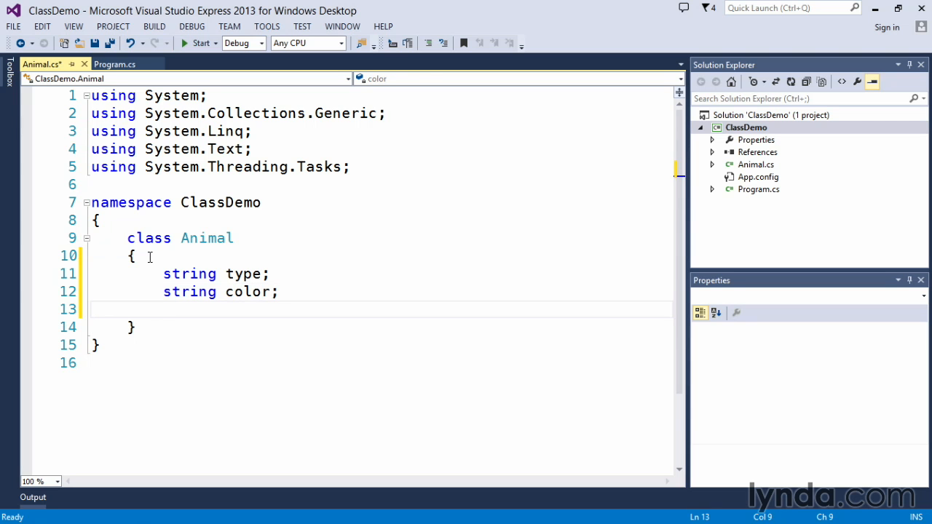
pyautogui.write('st')
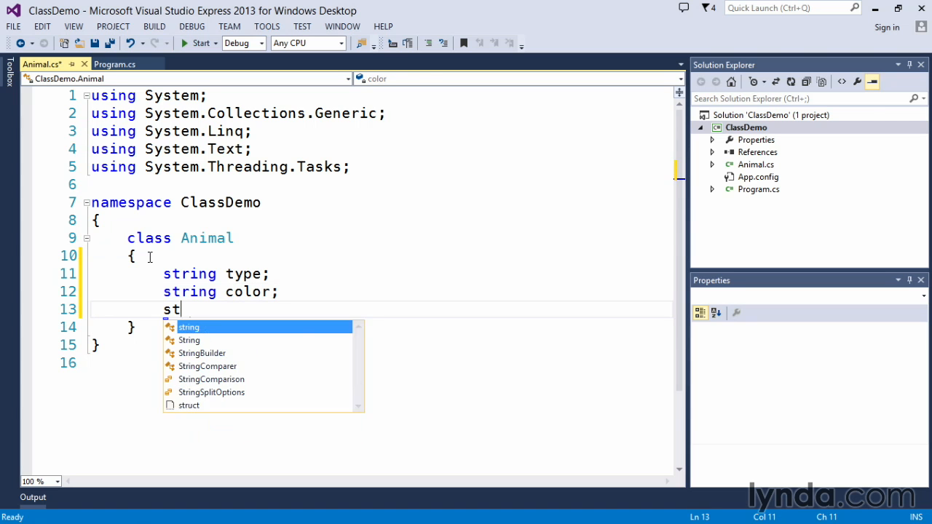
pyautogui.write('ring weight')
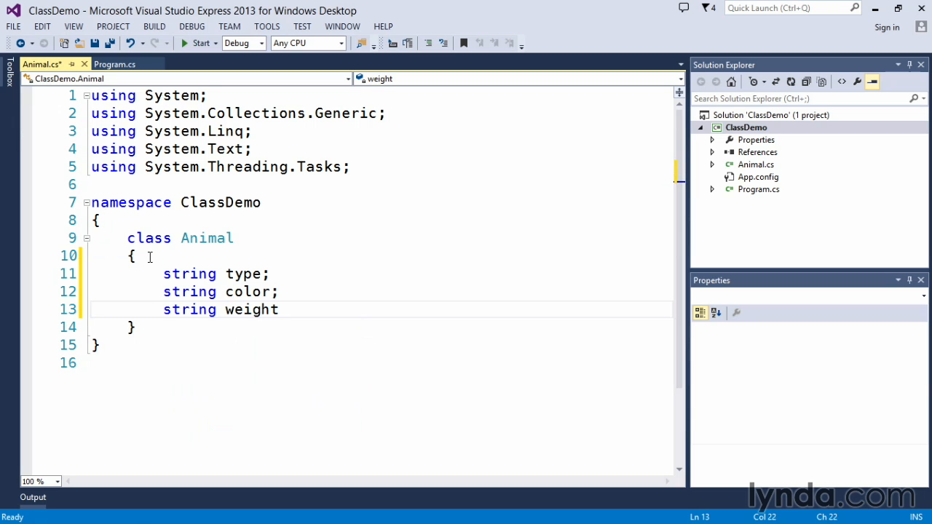
pyautogui.write(';')
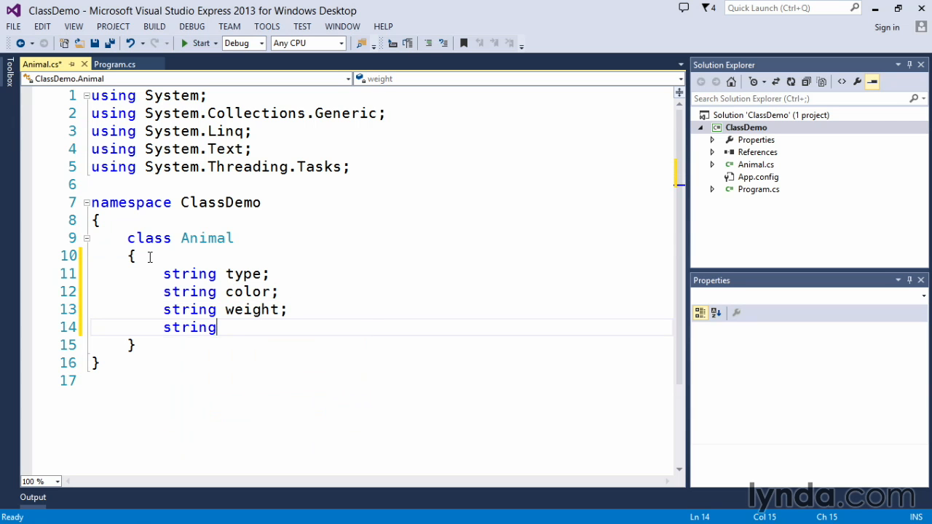
pyautogui.write('height')
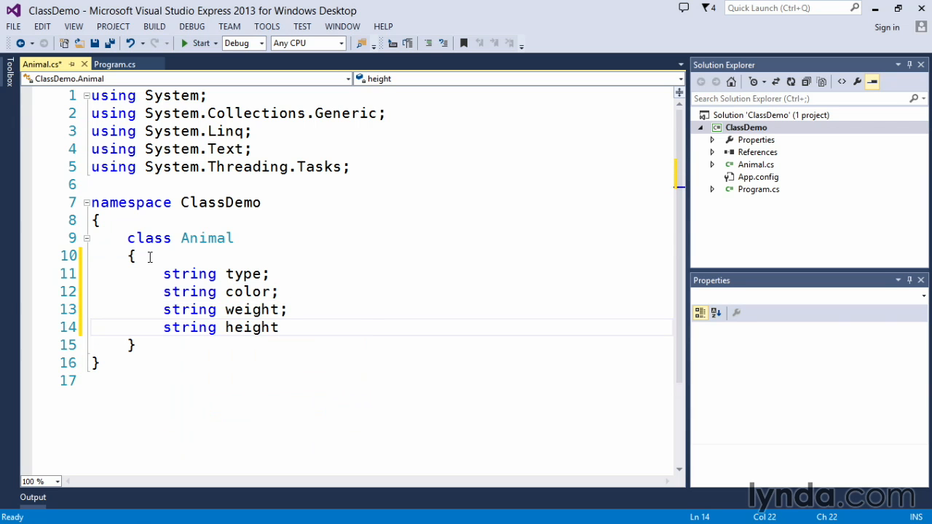
# Declare int fields age and numOfLegs, ending on a fresh blank line
pyautogui.write('int')
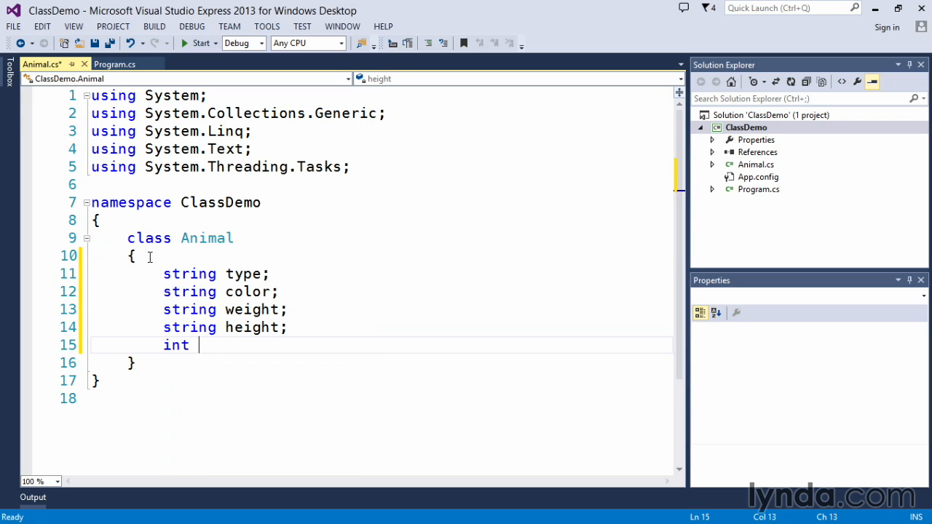
pyautogui.write('age;')
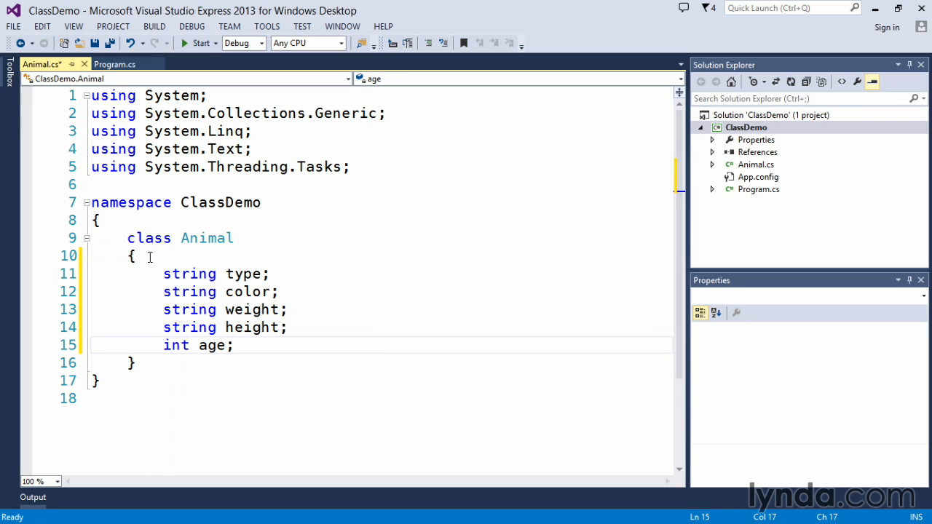
pyautogui.write('int')
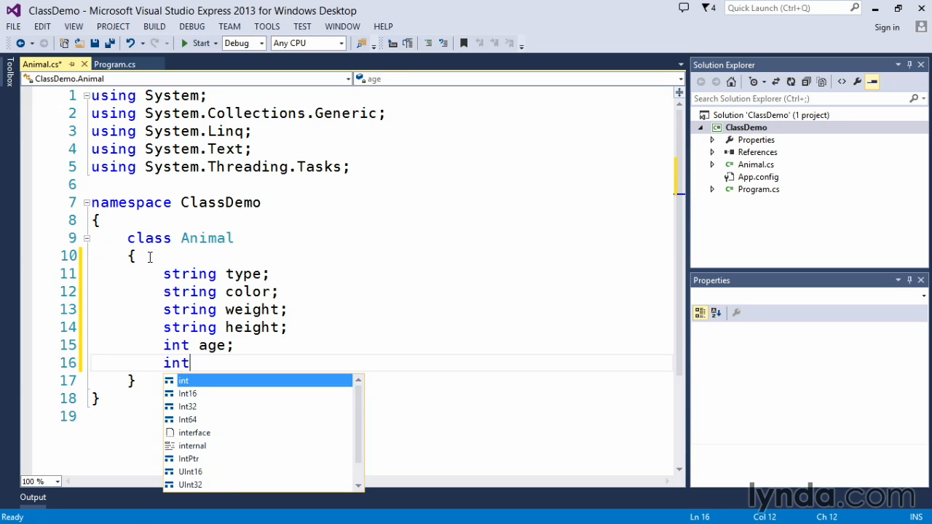
pyautogui.write('numOf')
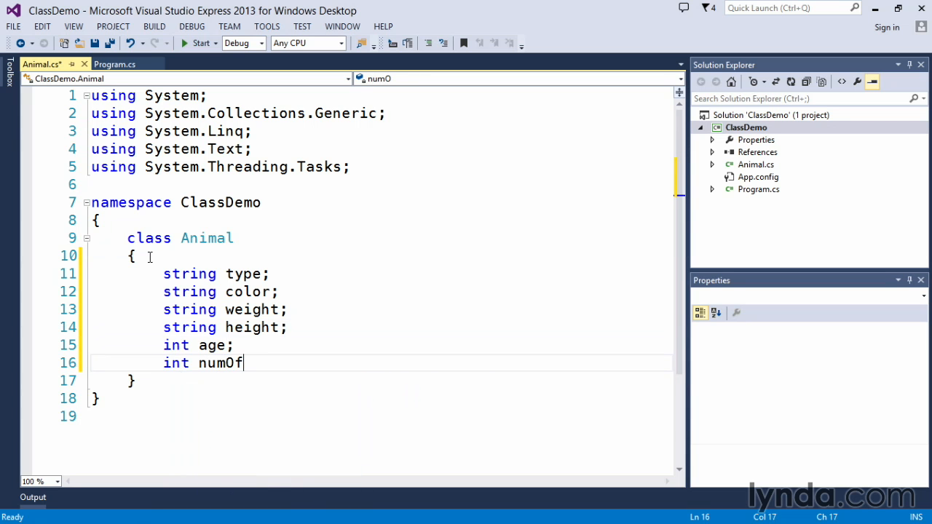
pyautogui.write('Legs')
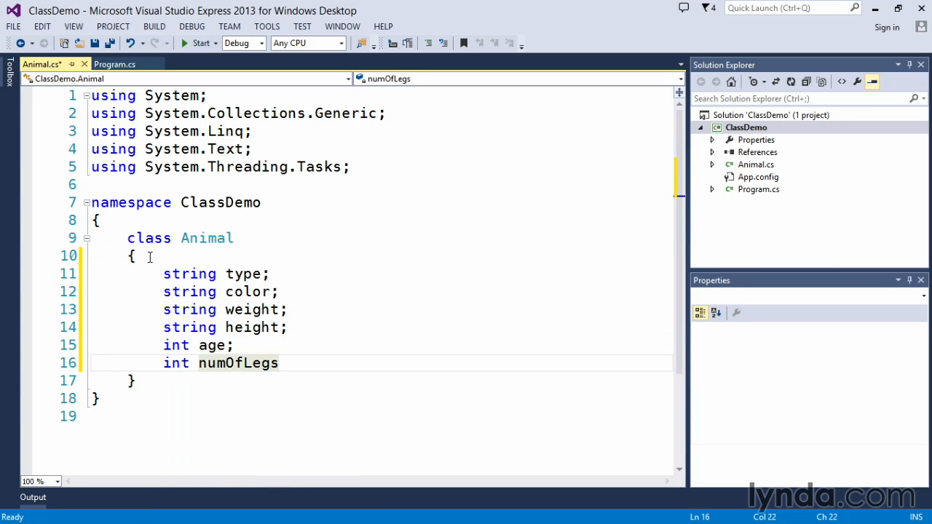
pyautogui.write(';')
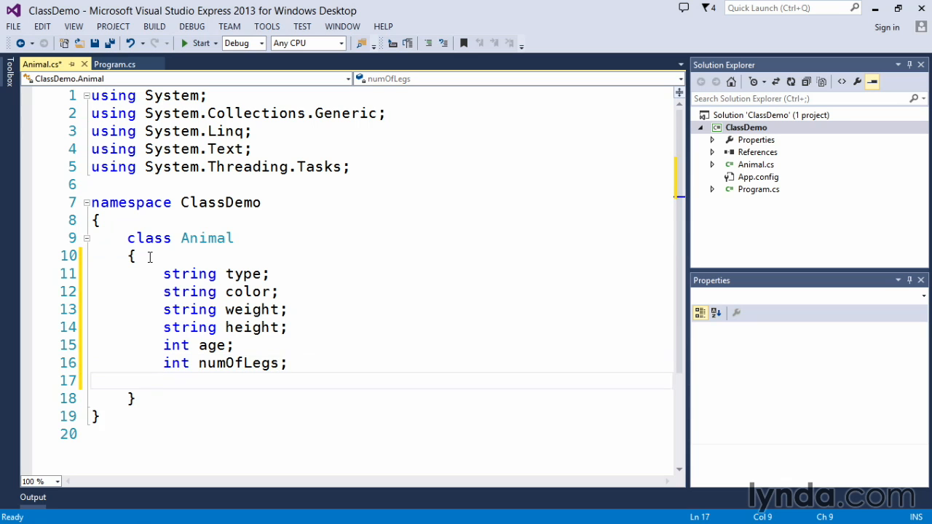
pyautogui.press('enter')
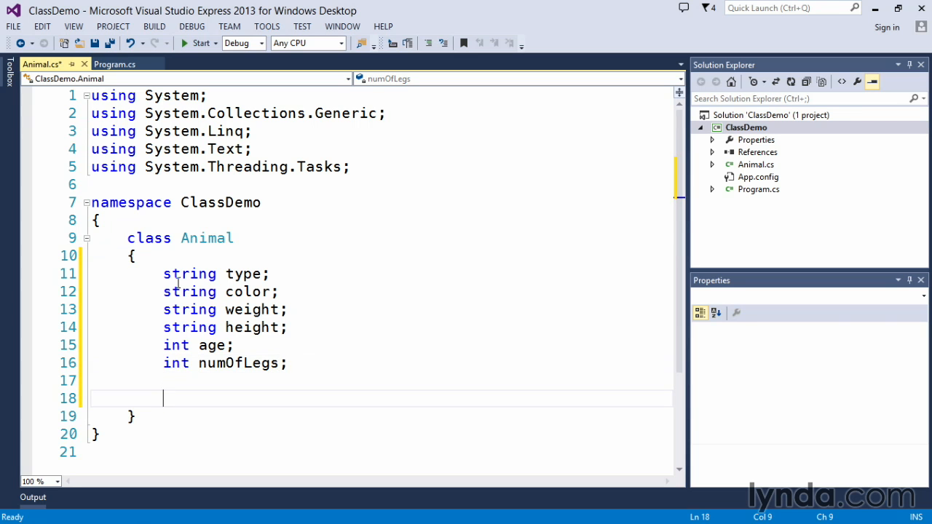
pyautogui.moveTo(164, 274); pyautogui.dragTo(288, 364)
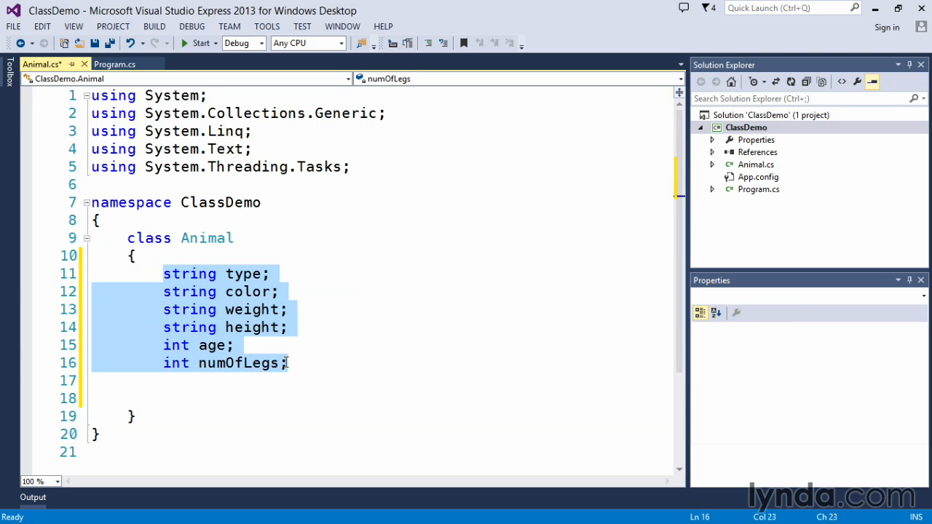
pyautogui.moveTo(182, 283)
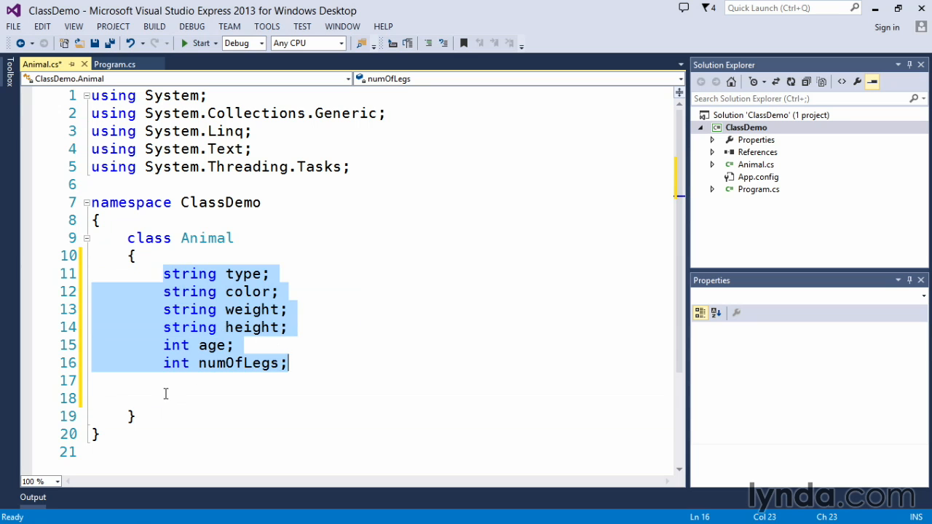
pyautogui.click(220, 393)
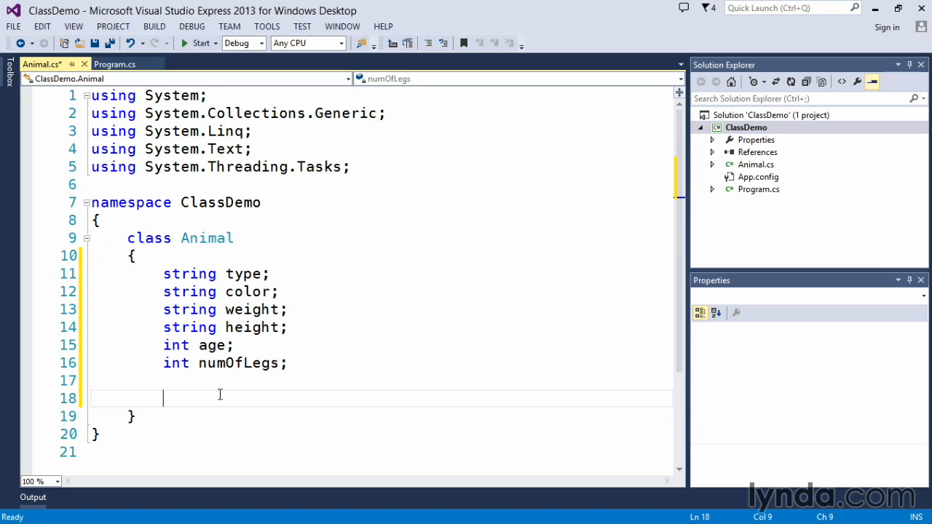
# Add an empty public void move() method below the fields
pyautogui.write('publi')
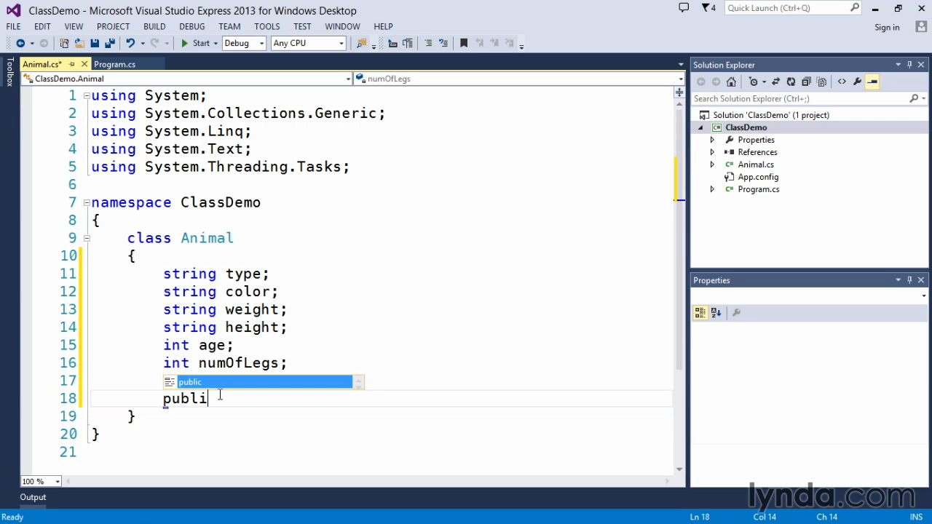
pyautogui.write('void')
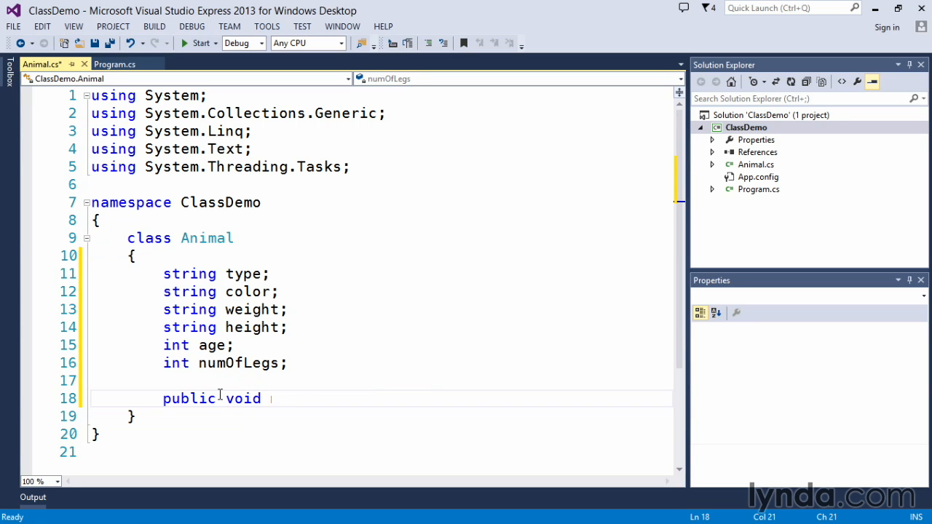
pyautogui.write('move()')
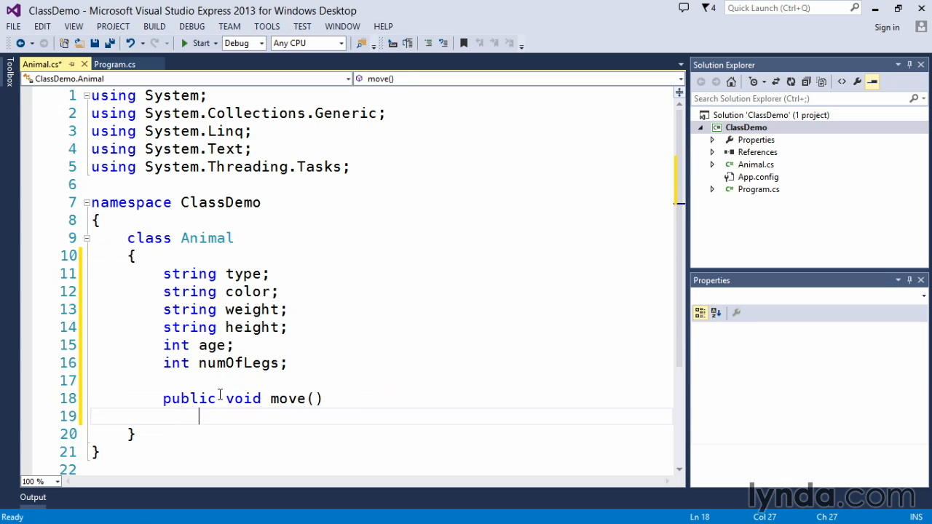
pyautogui.write('{')
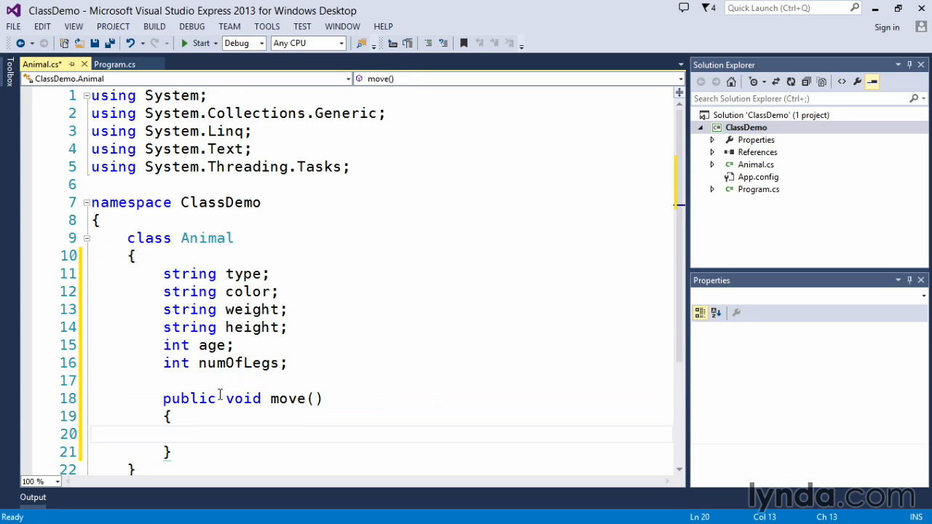
# Add an empty public void makeNoise() method after move()
pyautogui.scroll(-3)
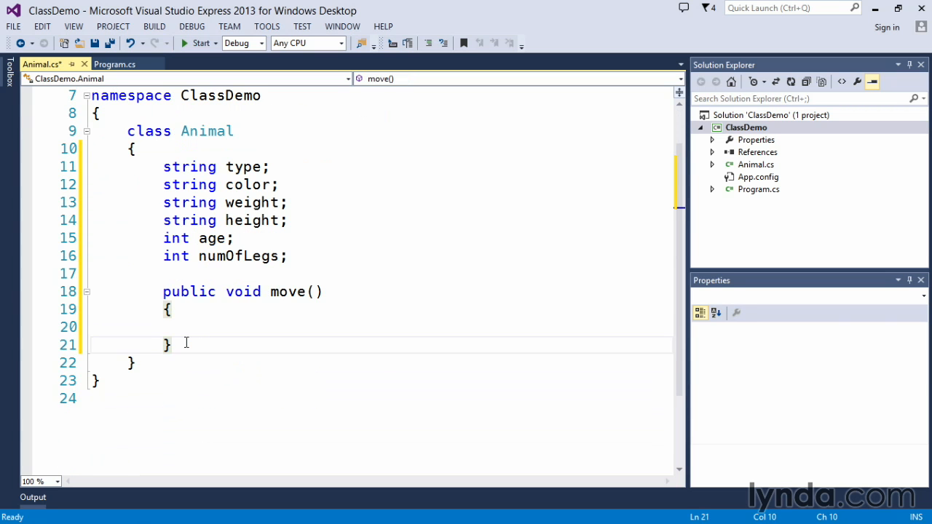
pyautogui.write('public void')
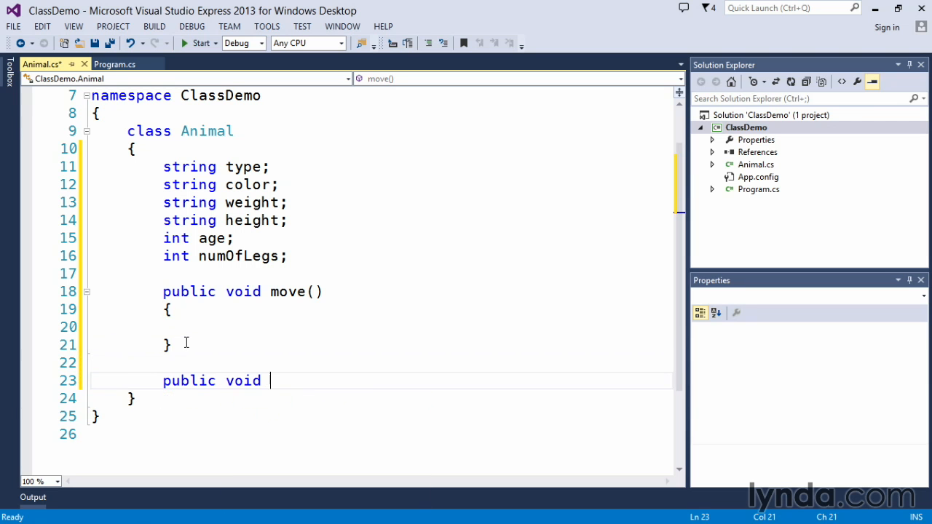
pyautogui.write('makeN')
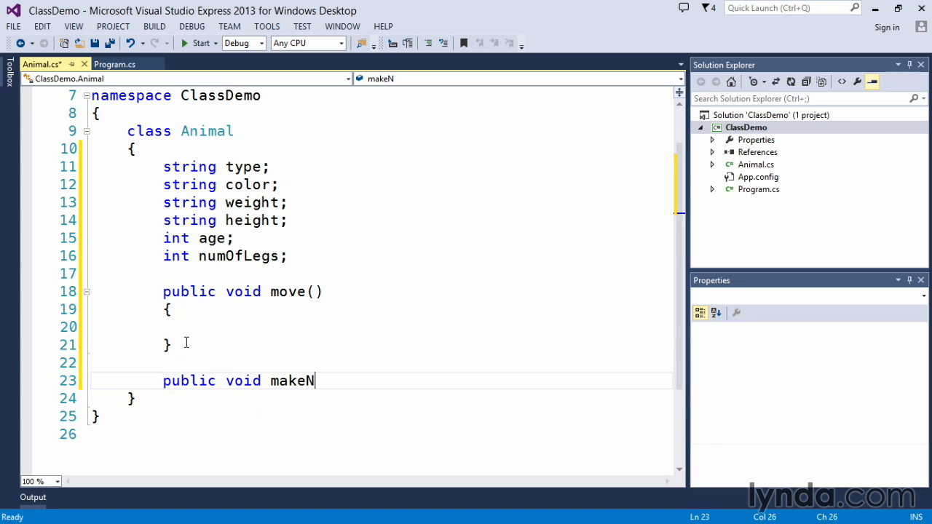
pyautogui.write('oise()')
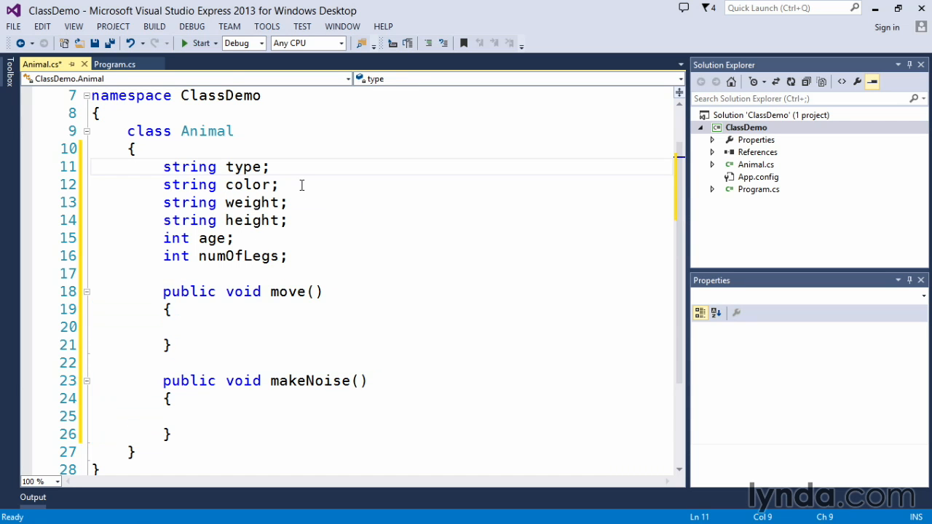
pyautogui.moveTo(393, 210)
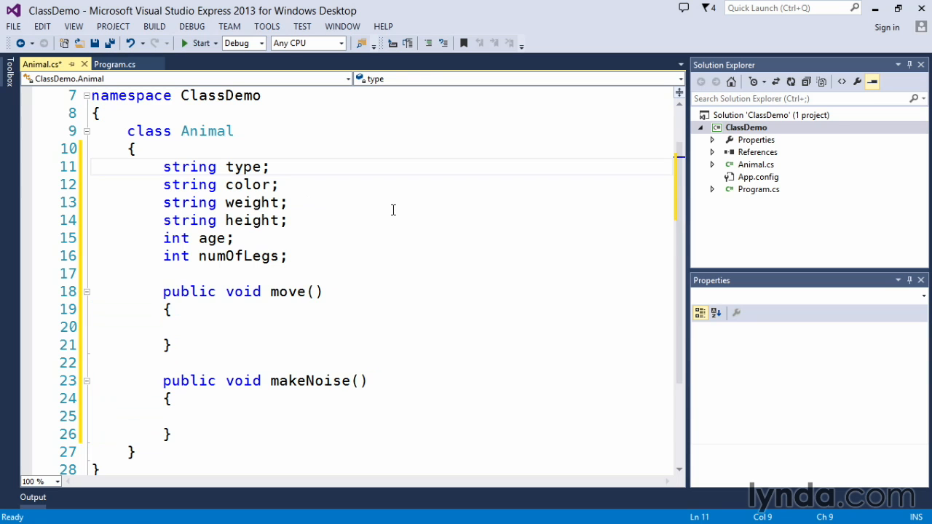
pyautogui.click(163, 166)
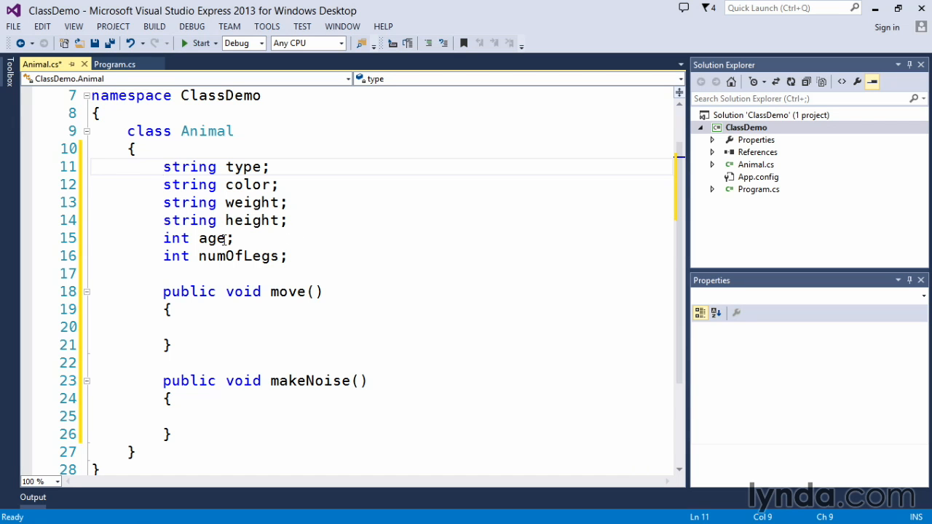
pyautogui.doubleClick(211, 239)
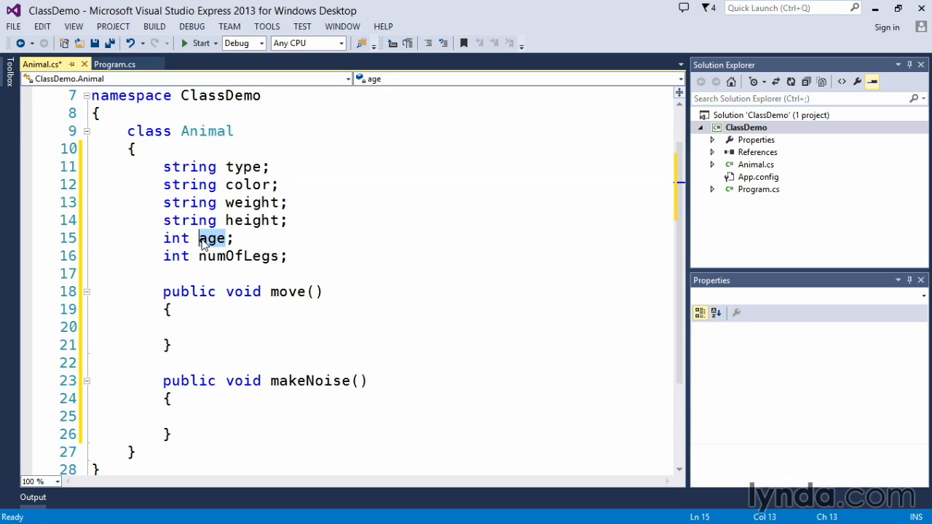
pyautogui.doubleClick(213, 239)
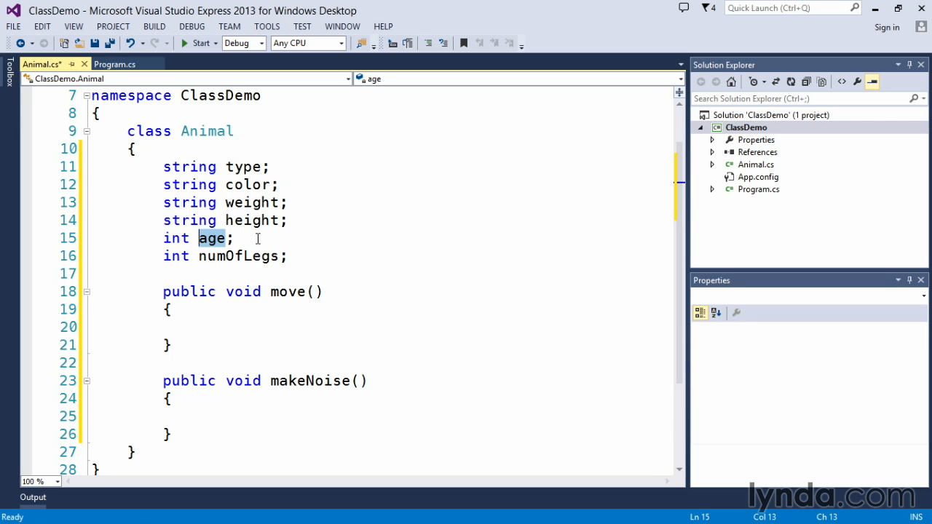
# Prefix all six field declarations with private and save Animal.cs
pyautogui.click(163, 166)
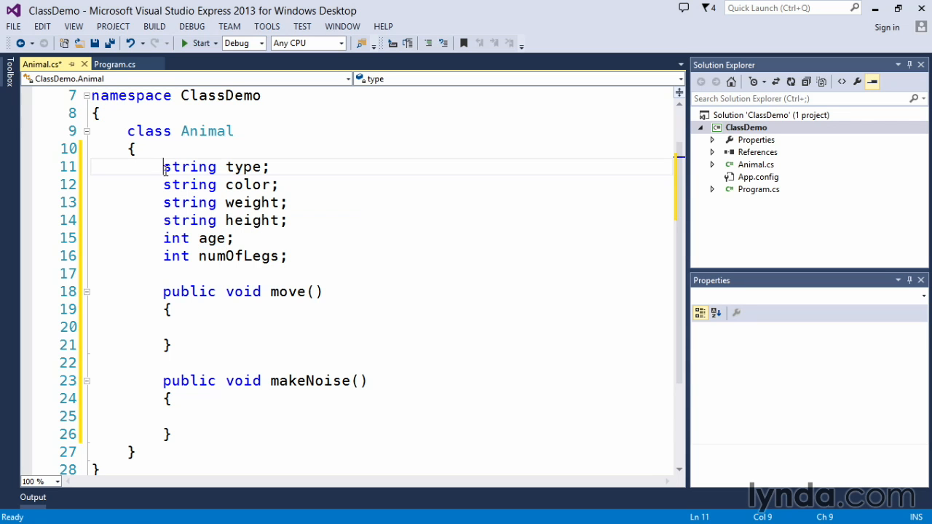
pyautogui.write('private')
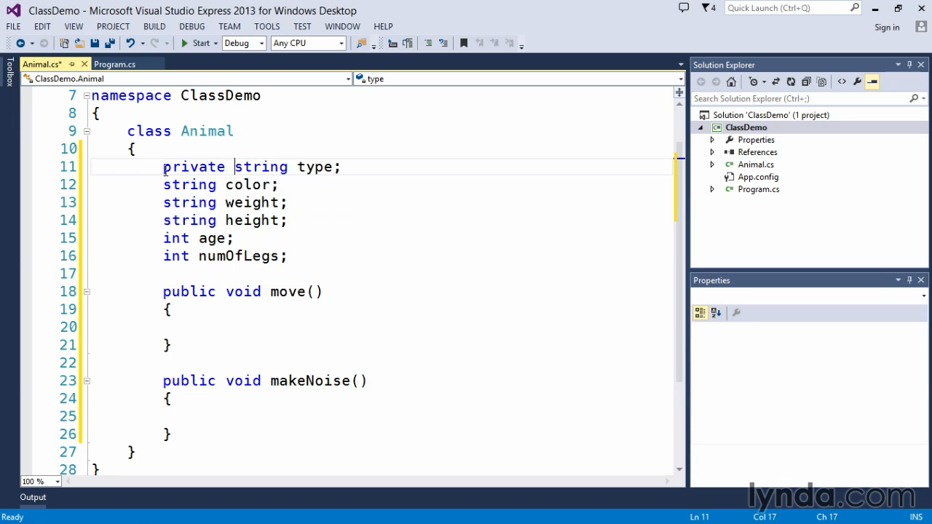
pyautogui.write('private')
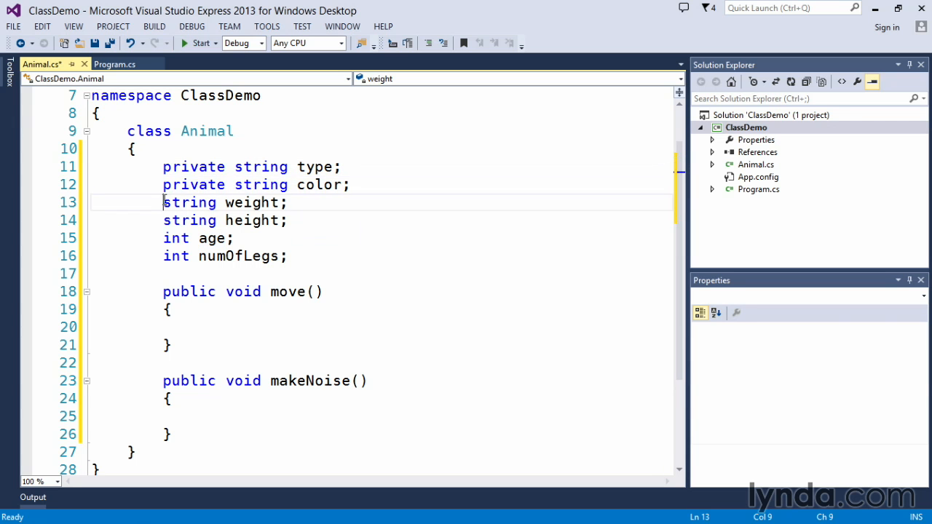
pyautogui.write('private')
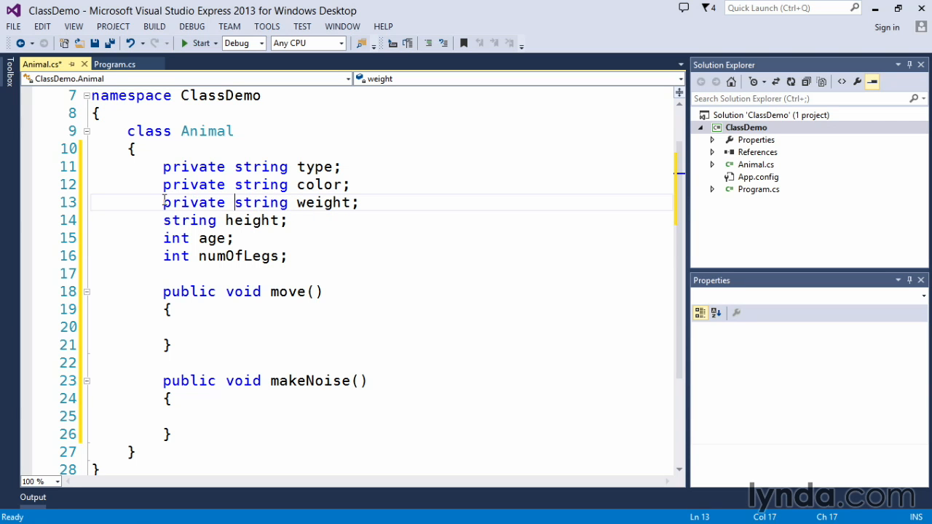
pyautogui.write('priv')
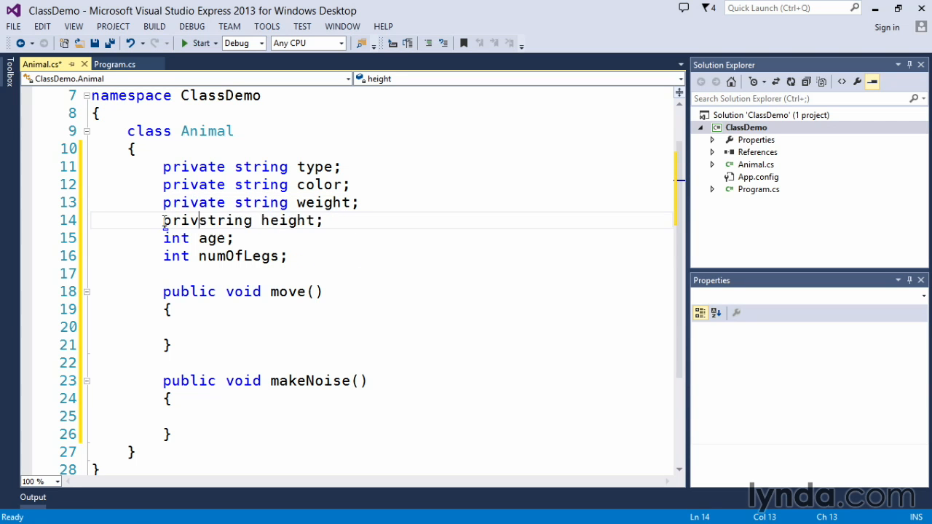
pyautogui.write('ate')
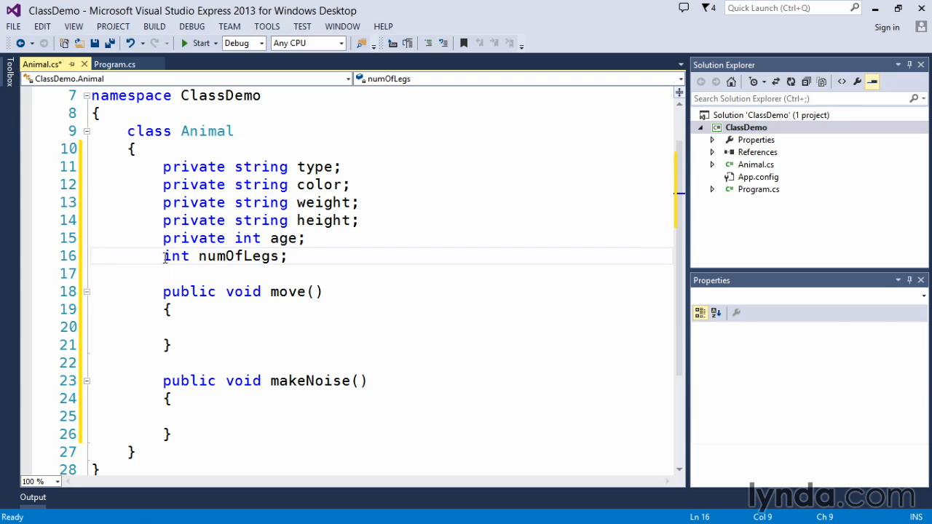
pyautogui.write('private')
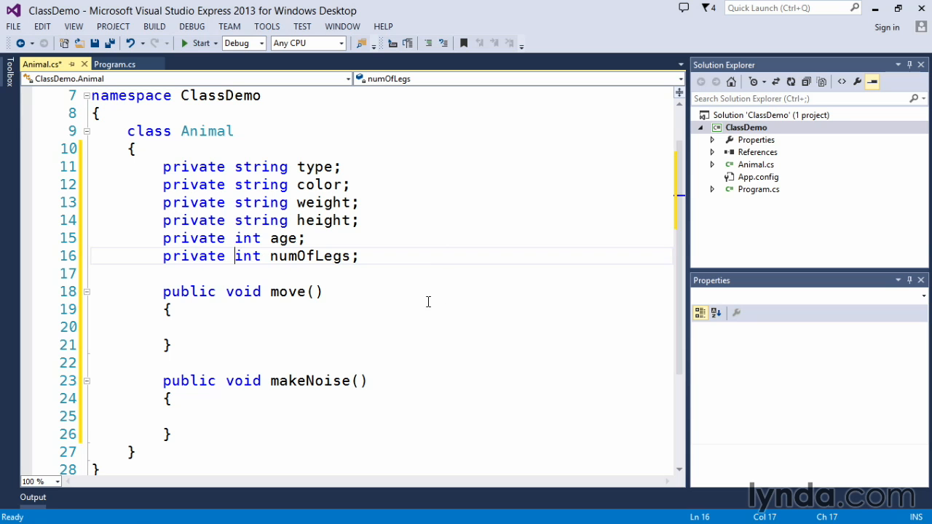
pyautogui.press('ctrl+s')
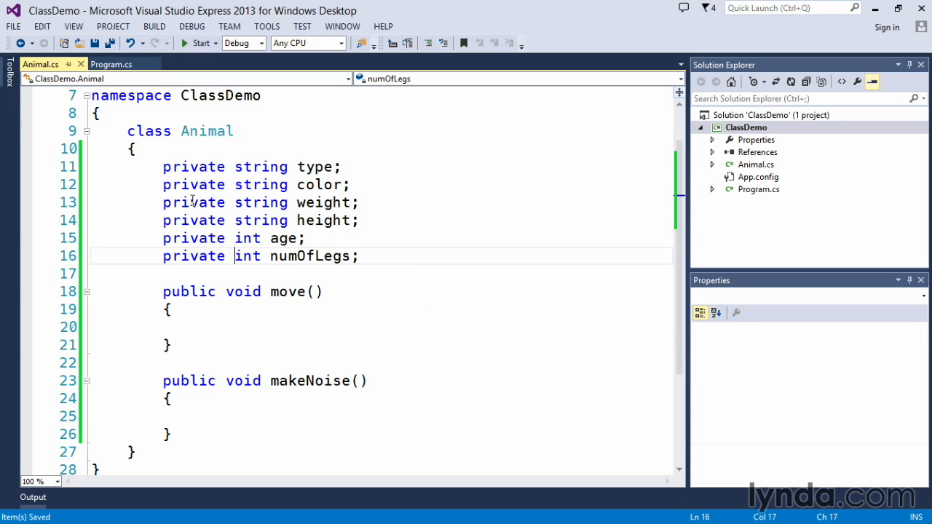
pyautogui.moveTo(111, 64)
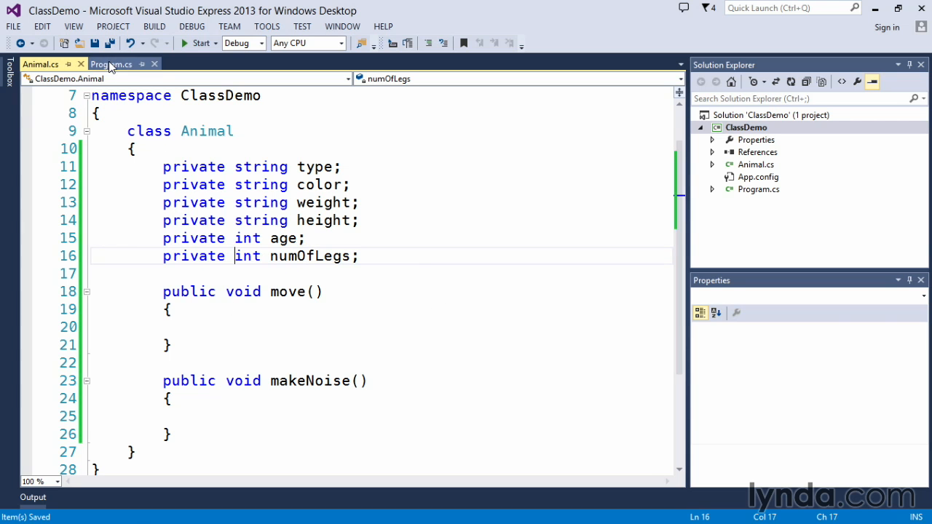
pyautogui.moveTo(111, 64)
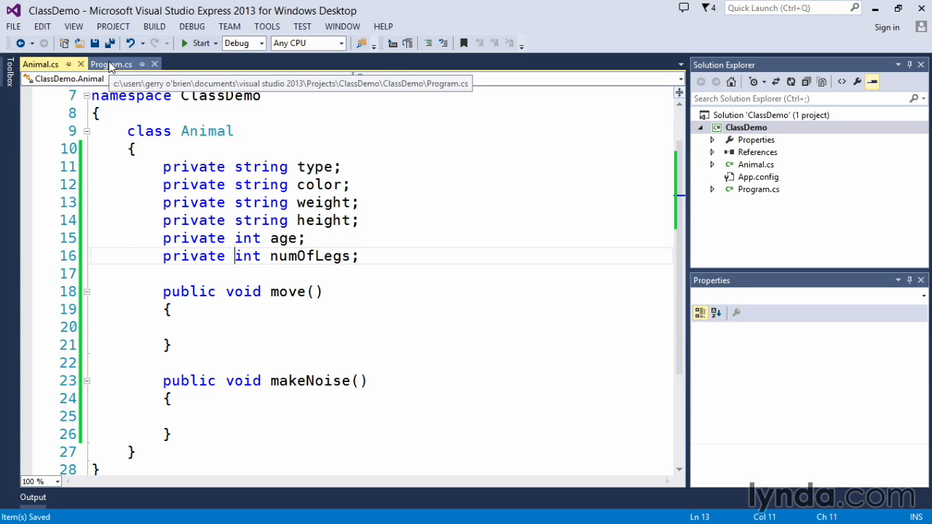
# In Program.cs Main, write 'Animal newAnimal = new Animal();' and start a new line
pyautogui.click(111, 64)
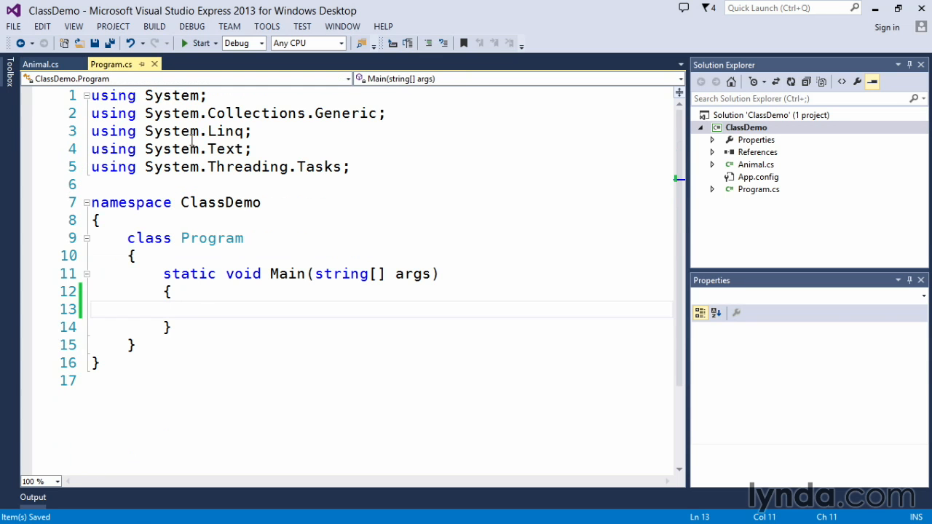
pyautogui.moveTo(217, 312)
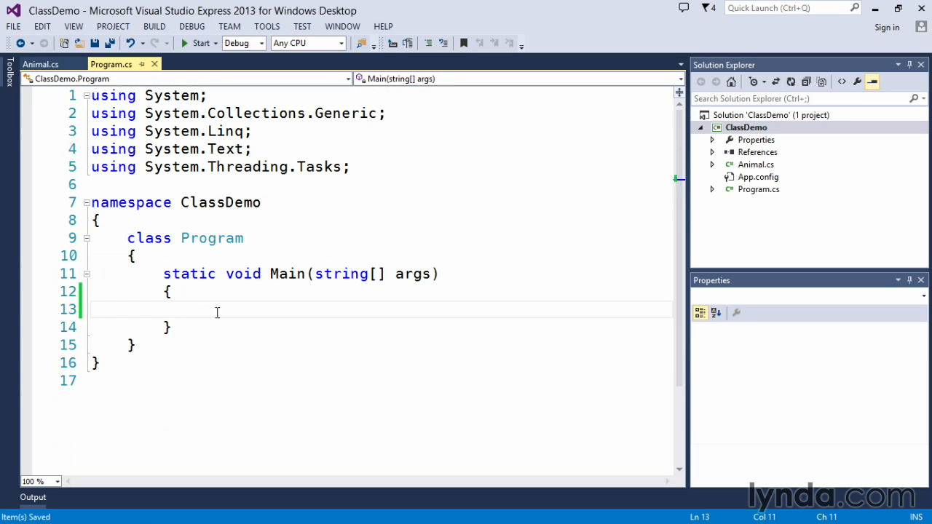
pyautogui.write('Ani')
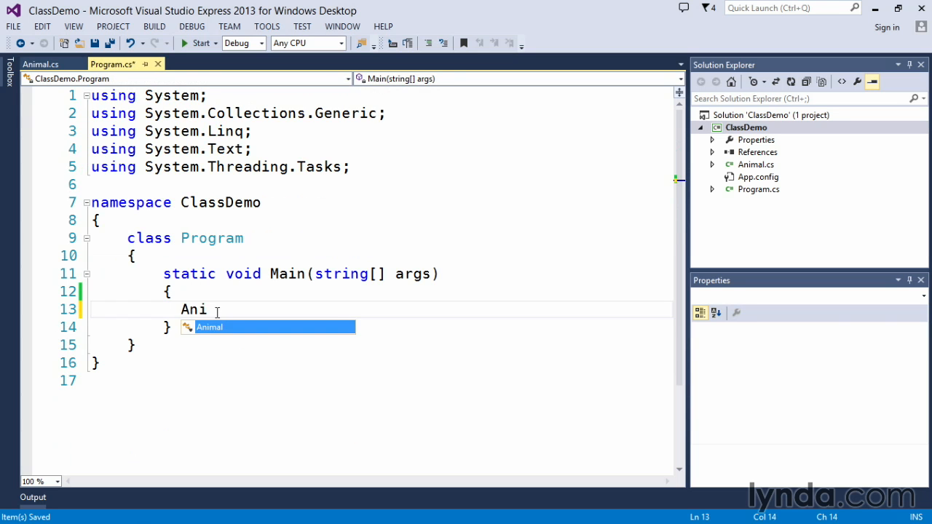
pyautogui.write('mal')
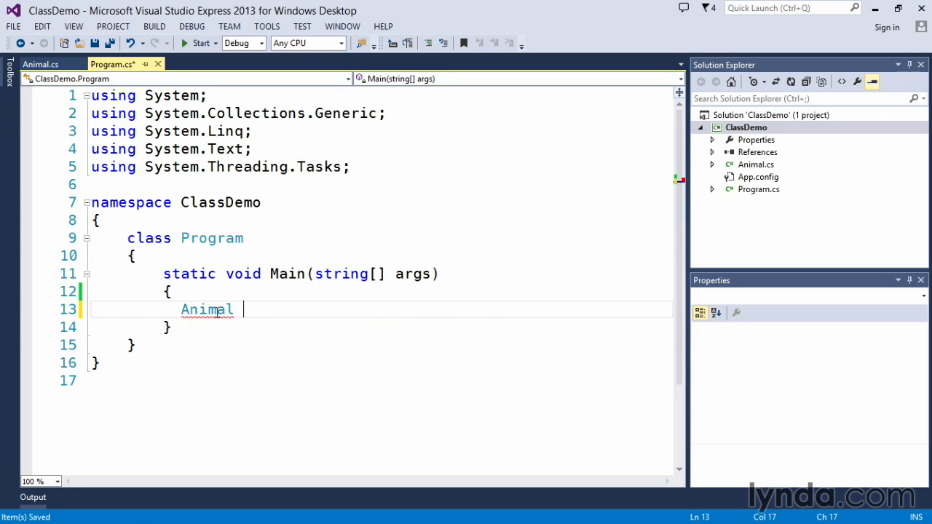
pyautogui.write('newAnimal')
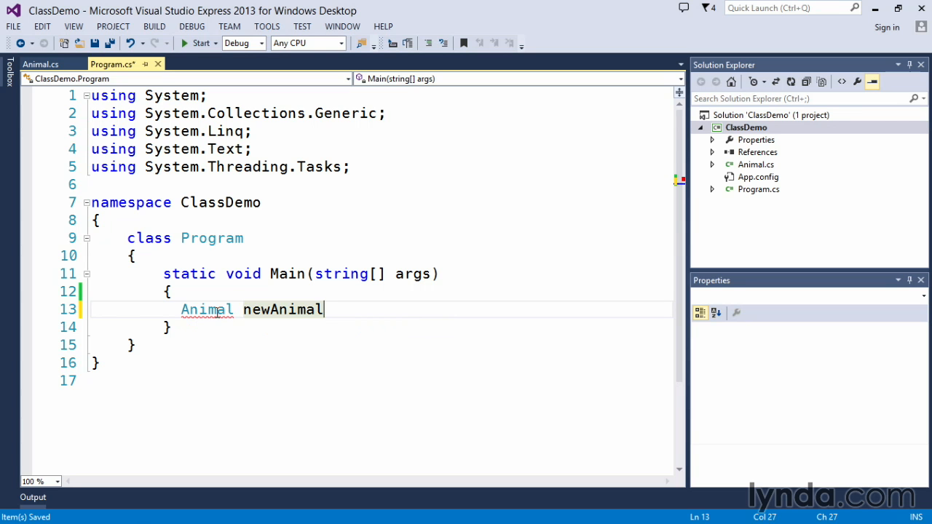
pyautogui.write('=')
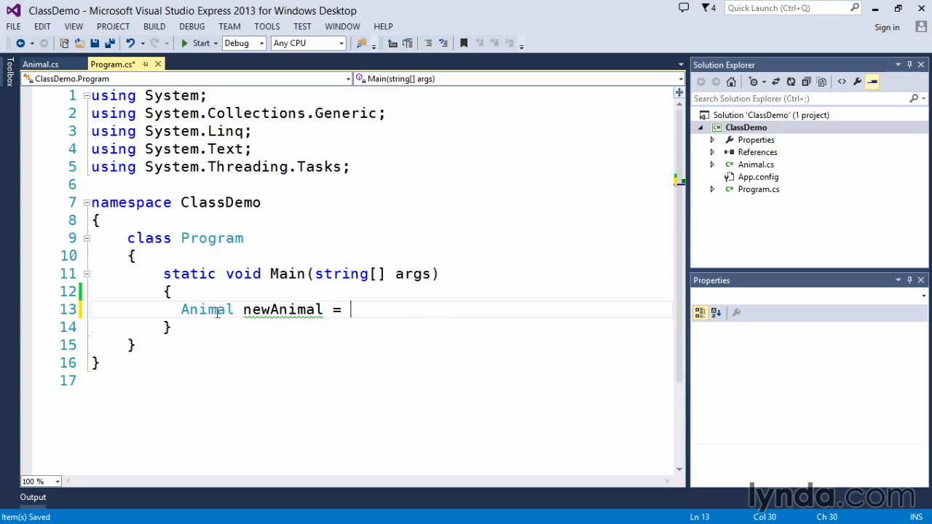
pyautogui.write('new')
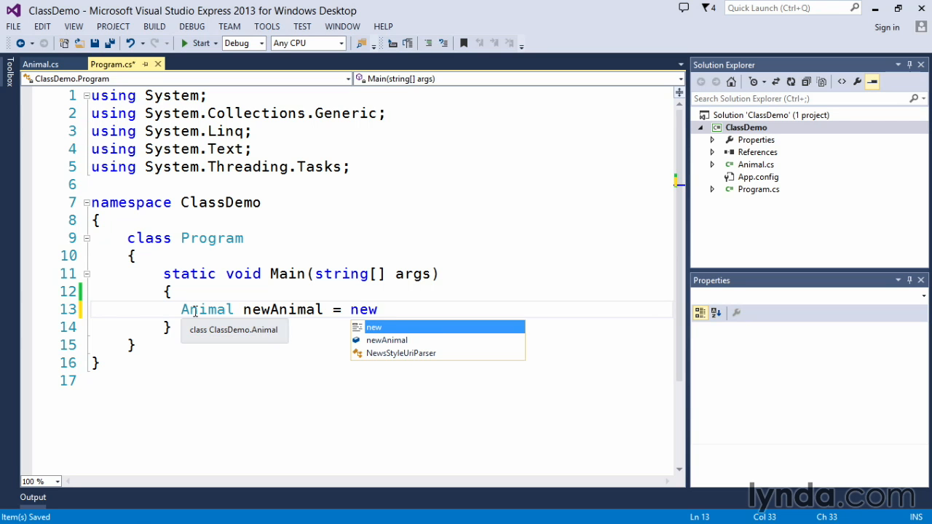
pyautogui.moveTo(388, 297)
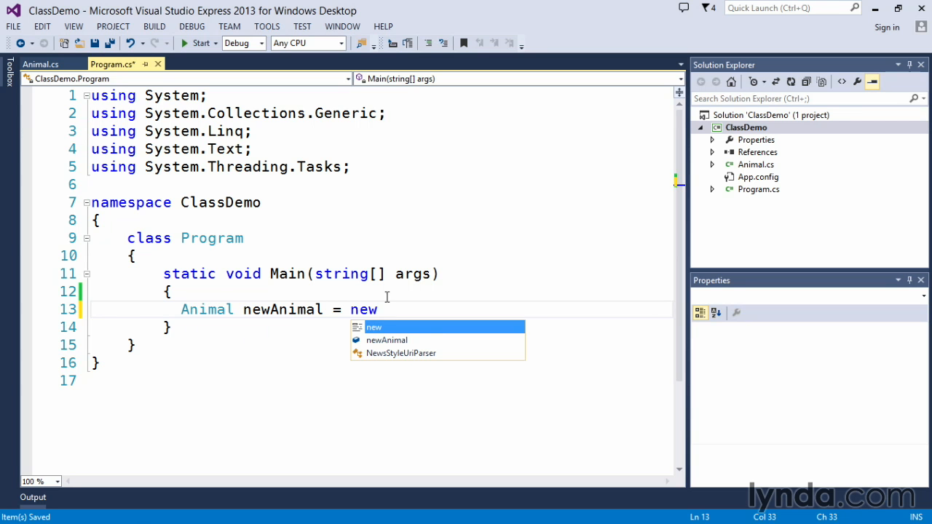
pyautogui.write('" "')
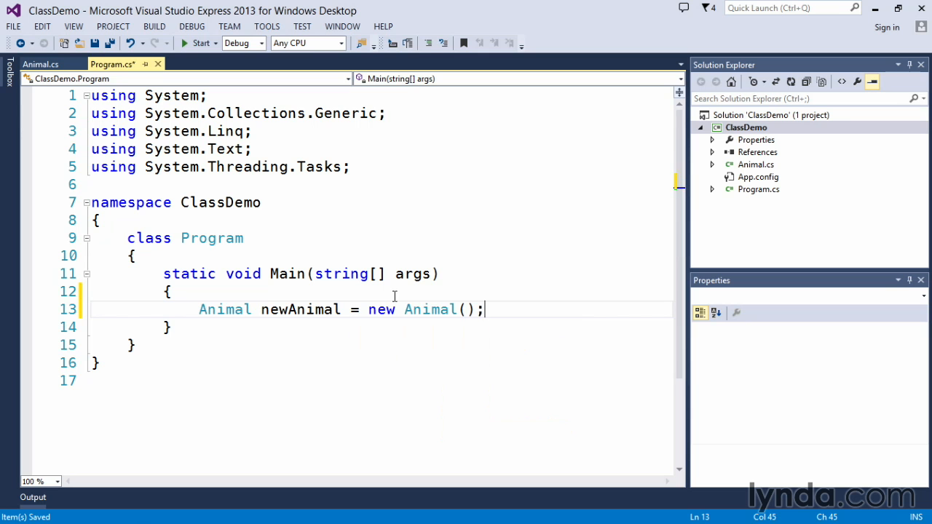
pyautogui.press('enter')
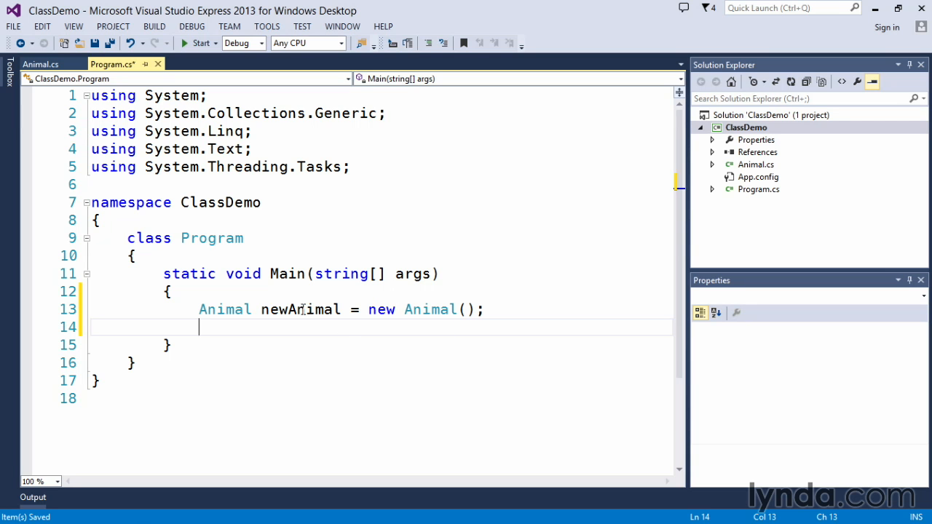
# Write 'newAnimal.move();' on the line after the instantiation
pyautogui.doubleClick(300, 309)
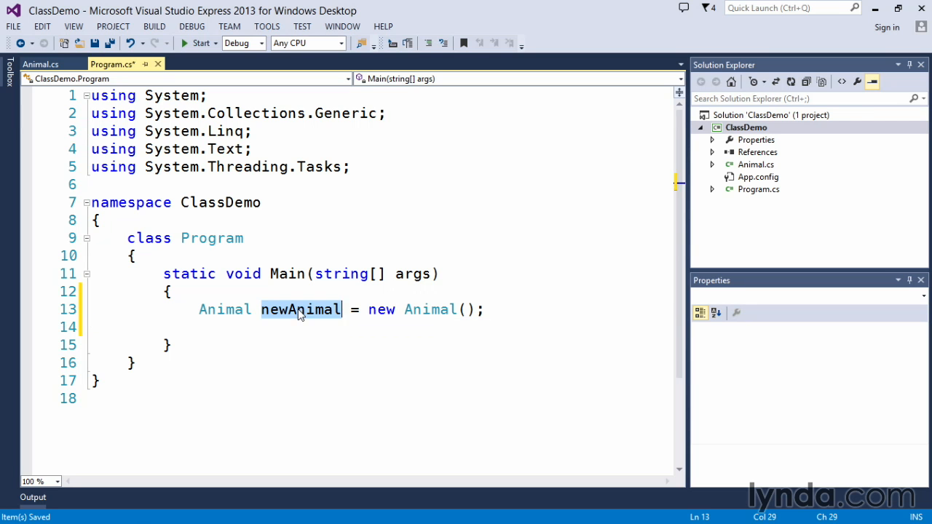
pyautogui.moveTo(225, 309)
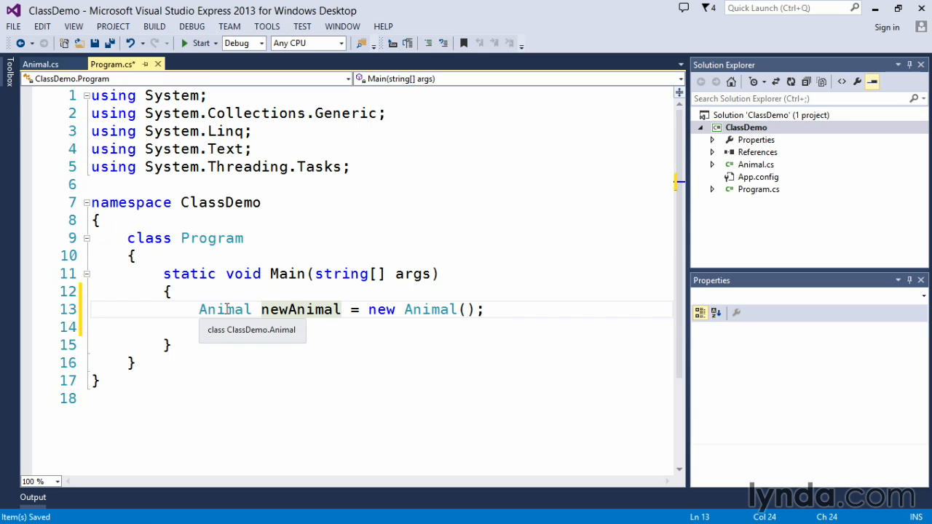
pyautogui.click(221, 327)
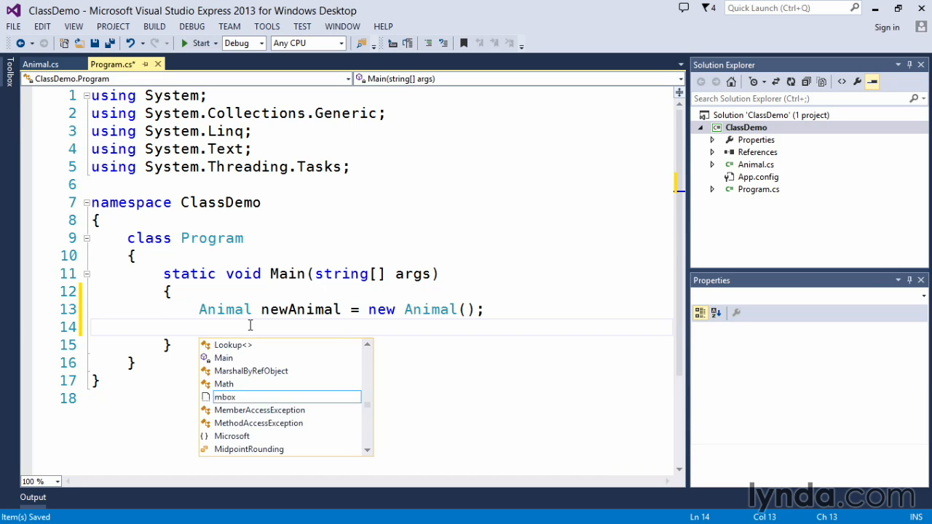
pyautogui.write('newAnimal')
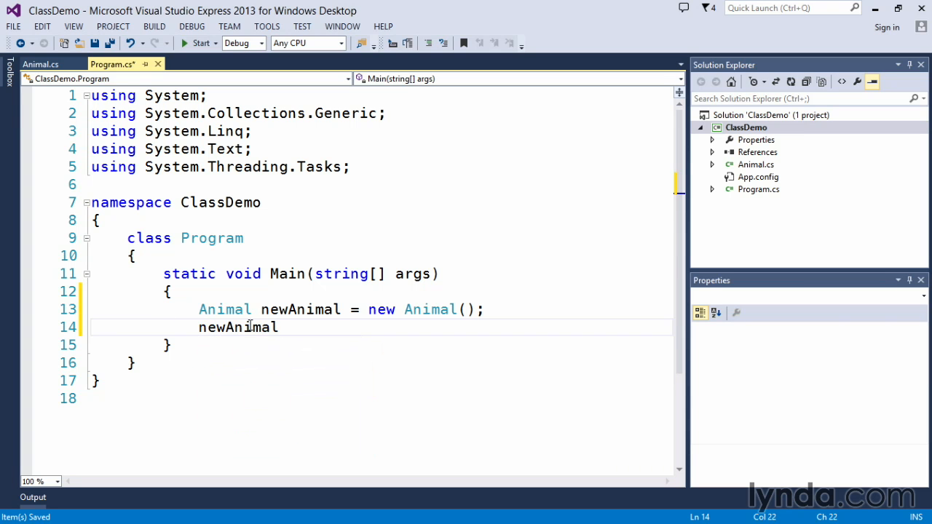
pyautogui.write('.')
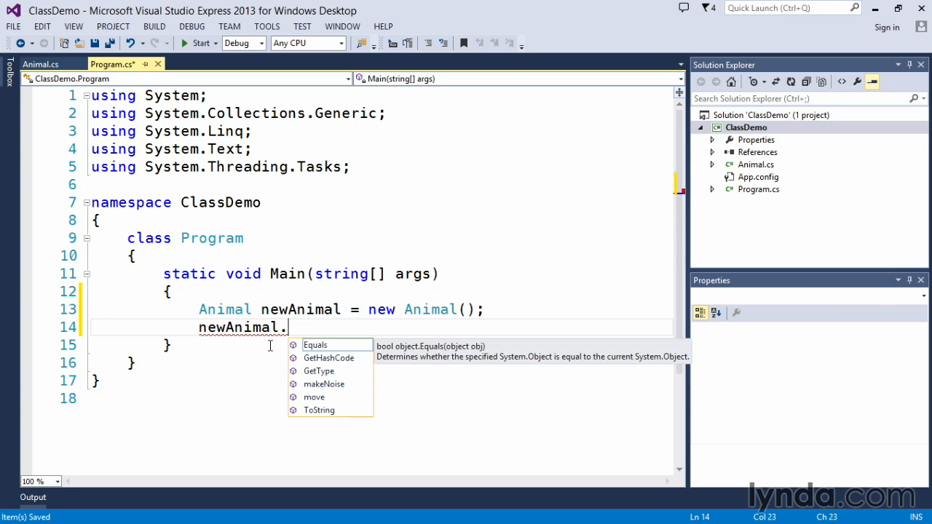
pyautogui.moveTo(324, 384)
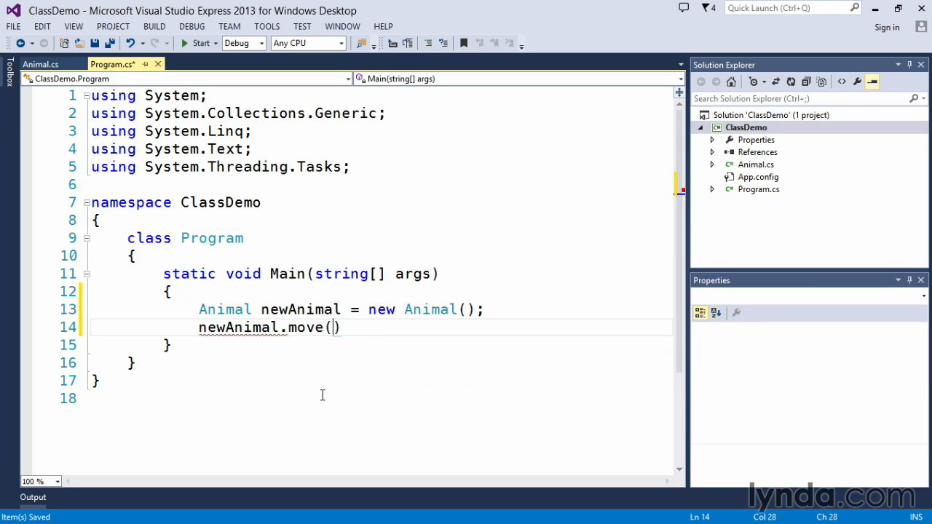
pyautogui.write(';')
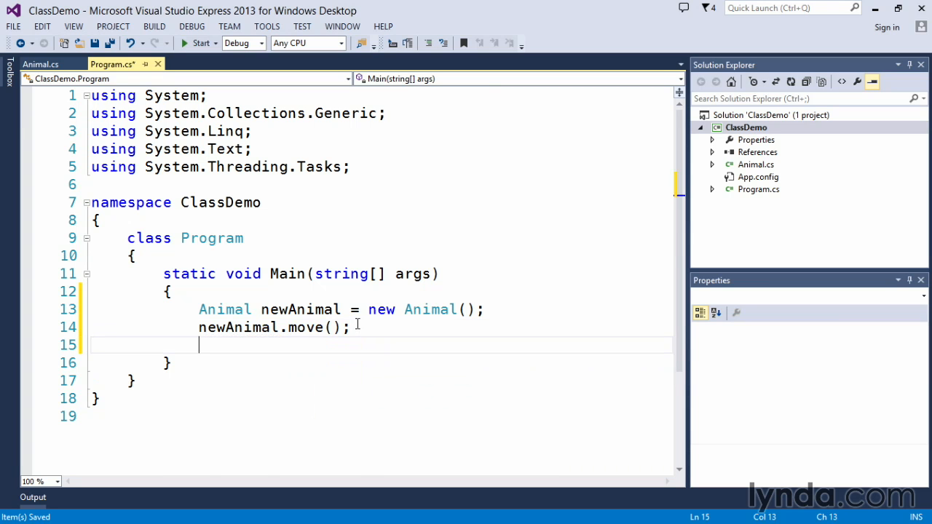
pyautogui.write('newAnimal.')
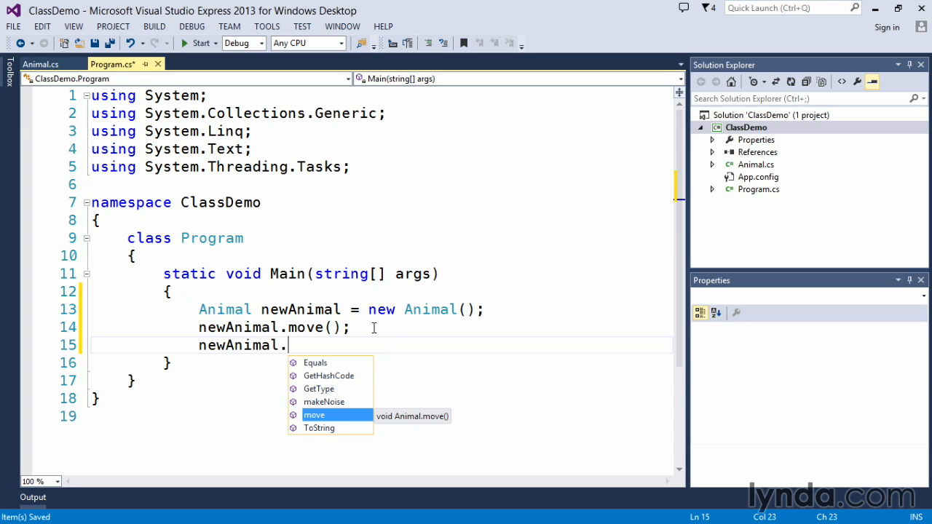
pyautogui.moveTo(343, 390)
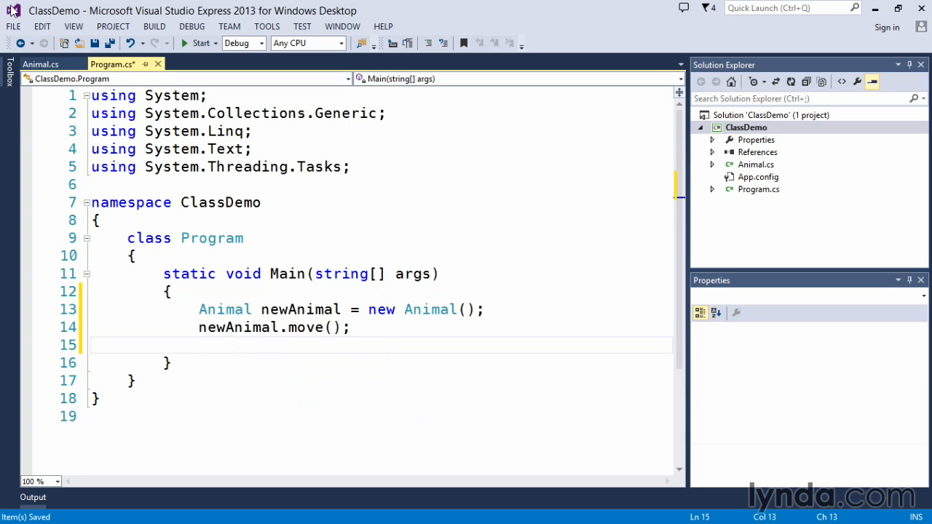
# Switch between the file tabs, ending inside Animal's move() body
pyautogui.click(41, 64)
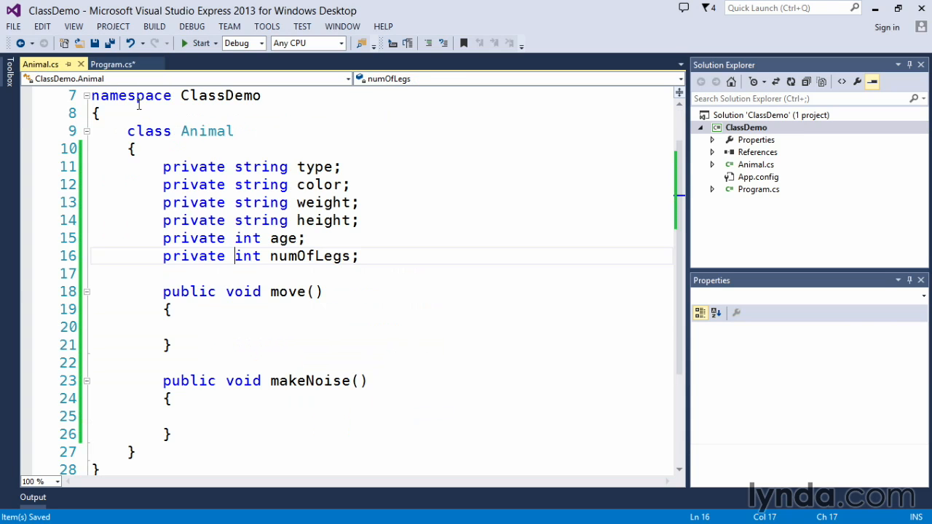
pyautogui.click(113, 64)
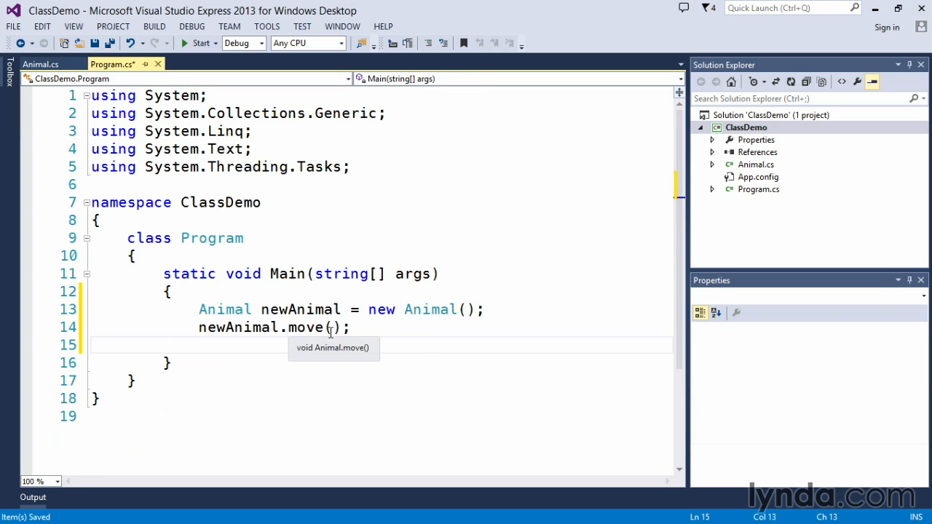
pyautogui.click(41, 64)
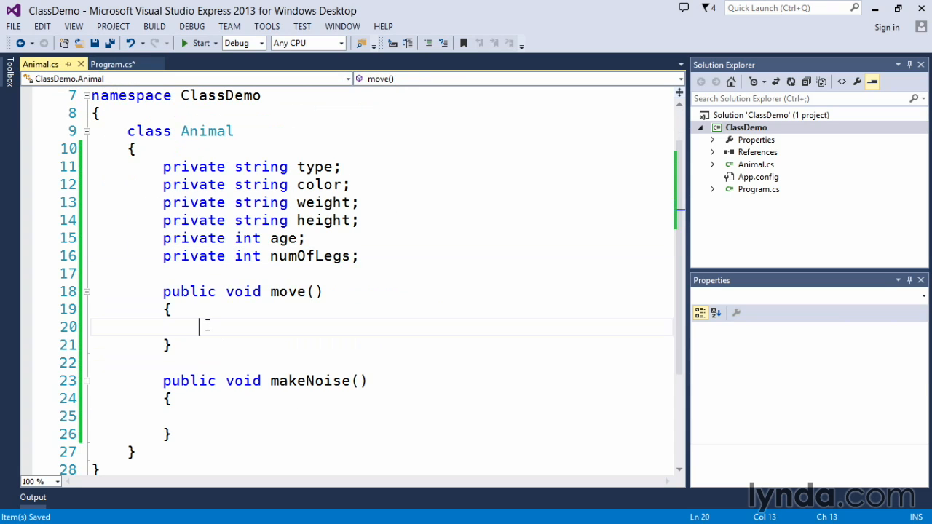
# Make move() print "Moved" via Console.WriteLine, then save Animal.cs and Program.cs
pyautogui.write('Console.WriteLine(')
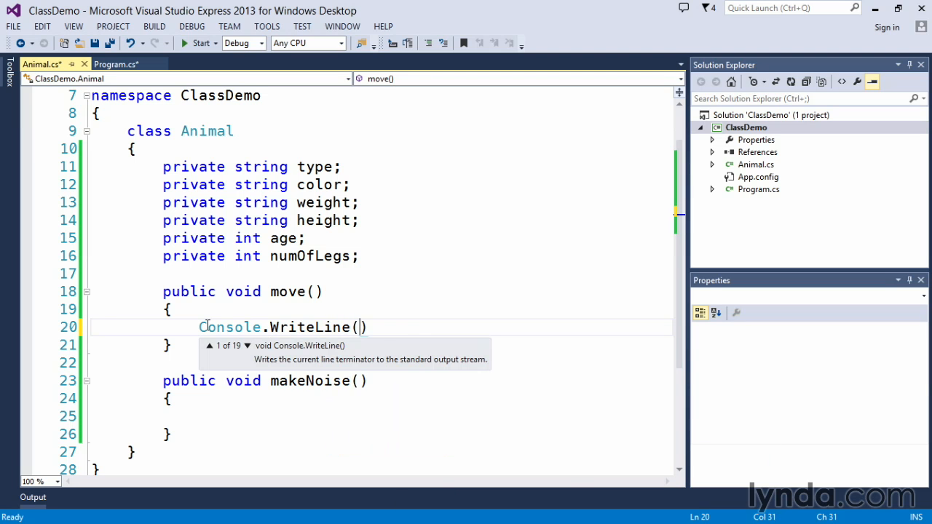
pyautogui.write('"Moved"')
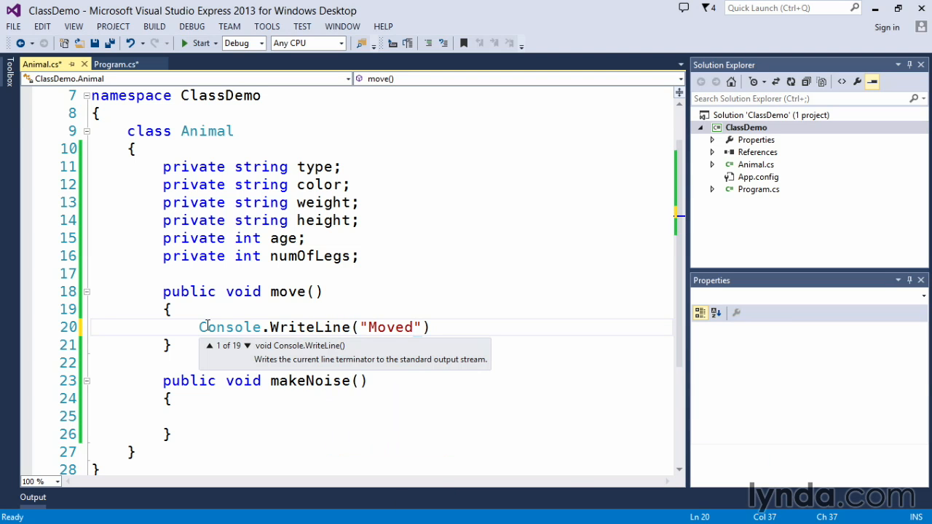
pyautogui.write(';')
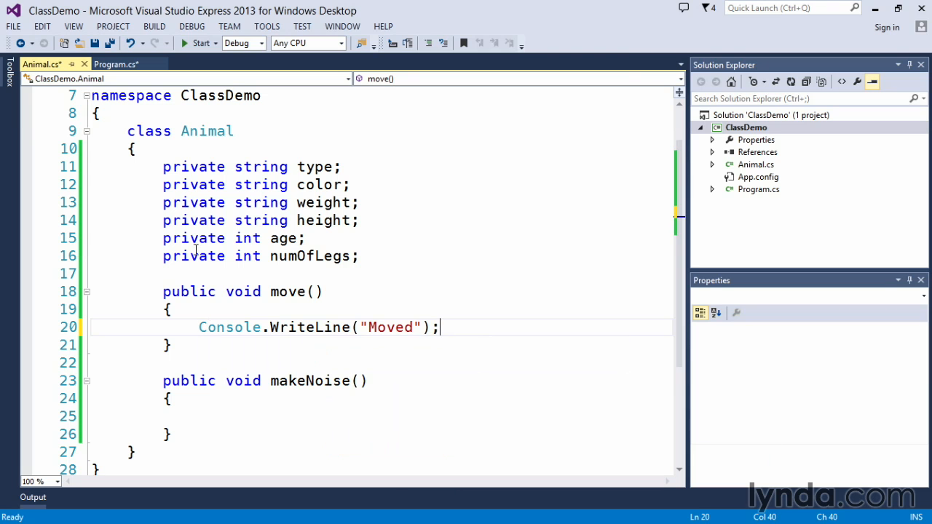
pyautogui.press('ctrl+s')
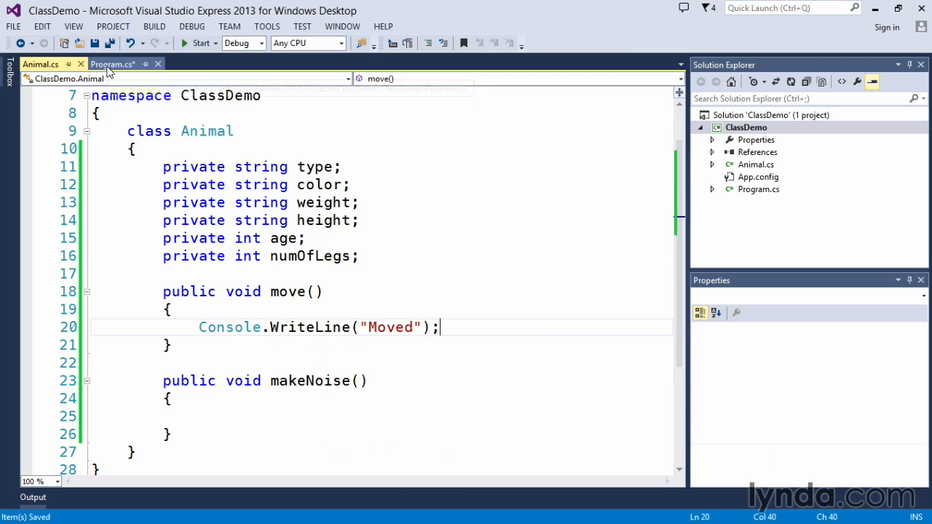
pyautogui.click(114, 64)
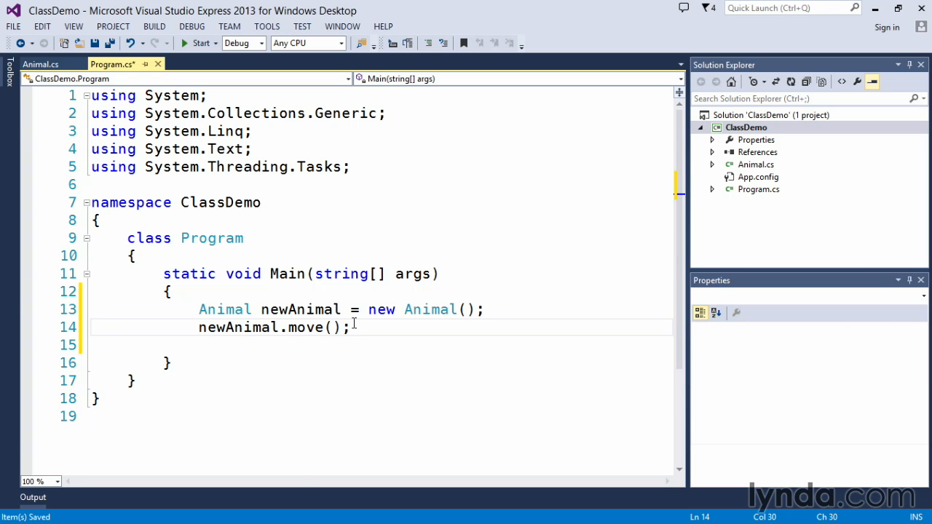
pyautogui.press('ctrl+F5')
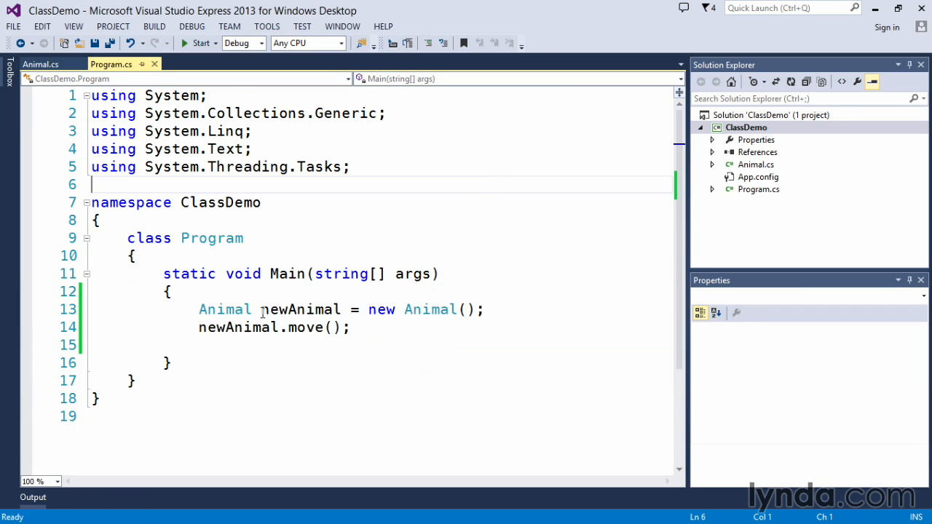
# Reopen Animal.cs and highlight its private field declarations for review
pyautogui.doubleClick(300, 309)
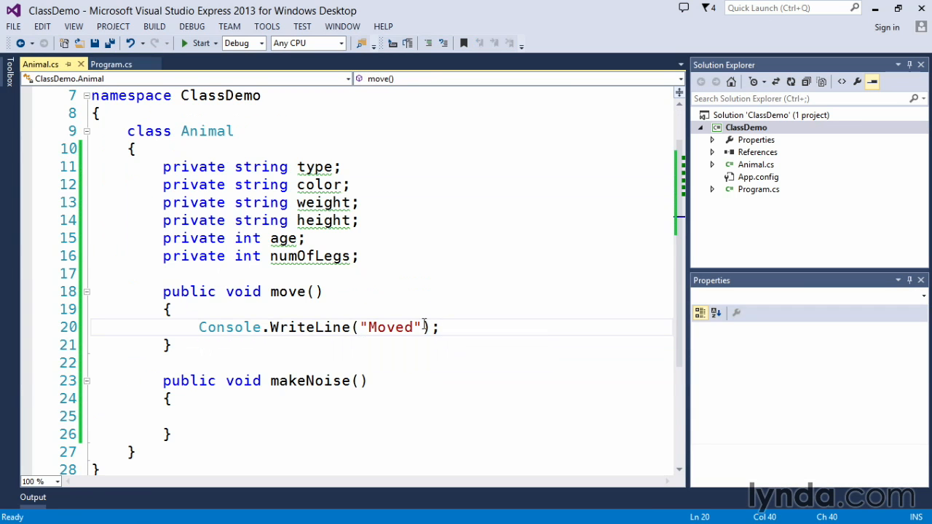
pyautogui.doubleClick(390, 326)
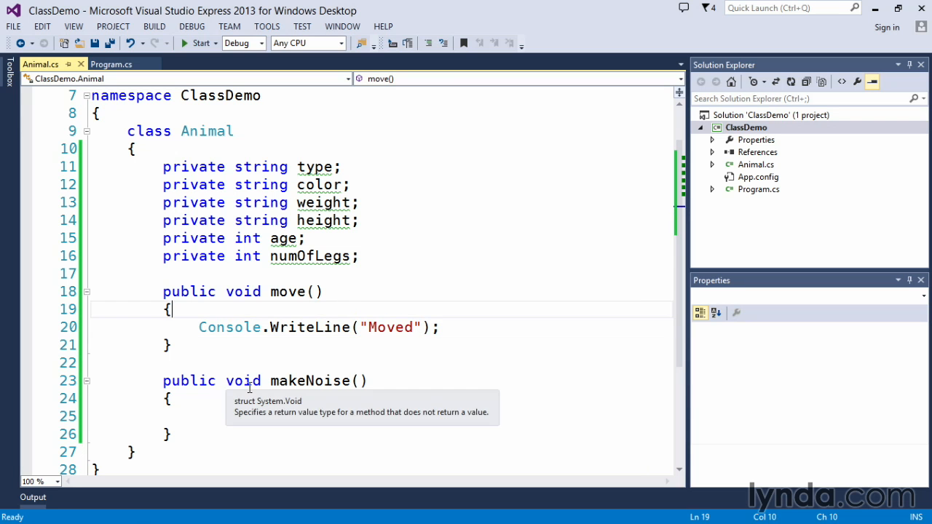
pyautogui.moveTo(224, 348)
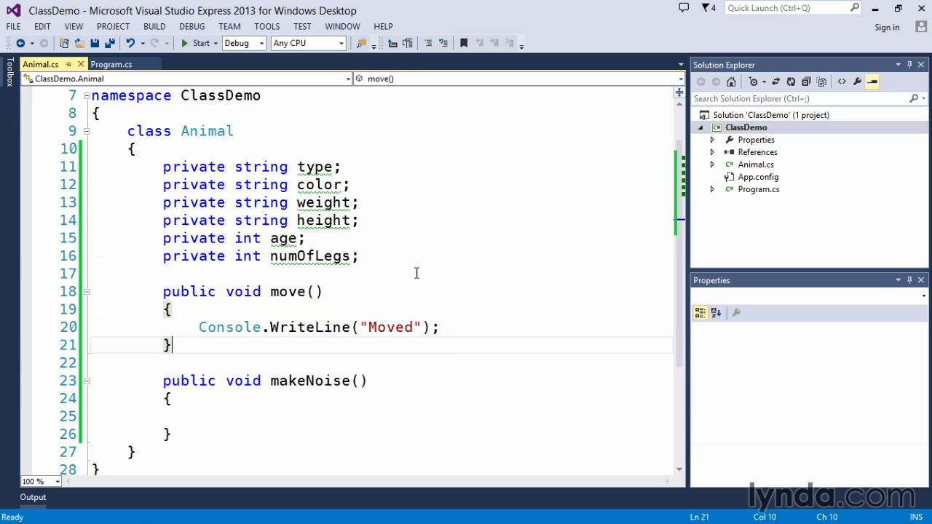
pyautogui.moveTo(177, 173)
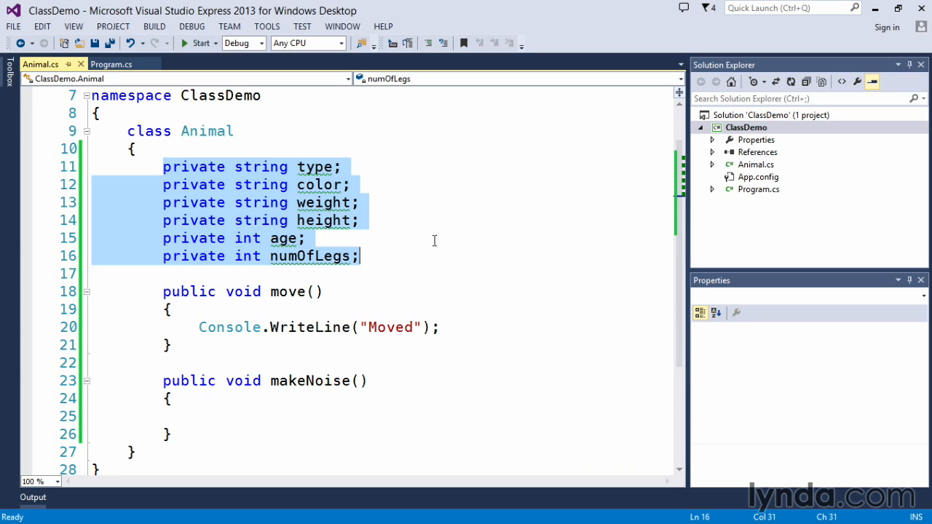
pyautogui.moveTo(439, 219)
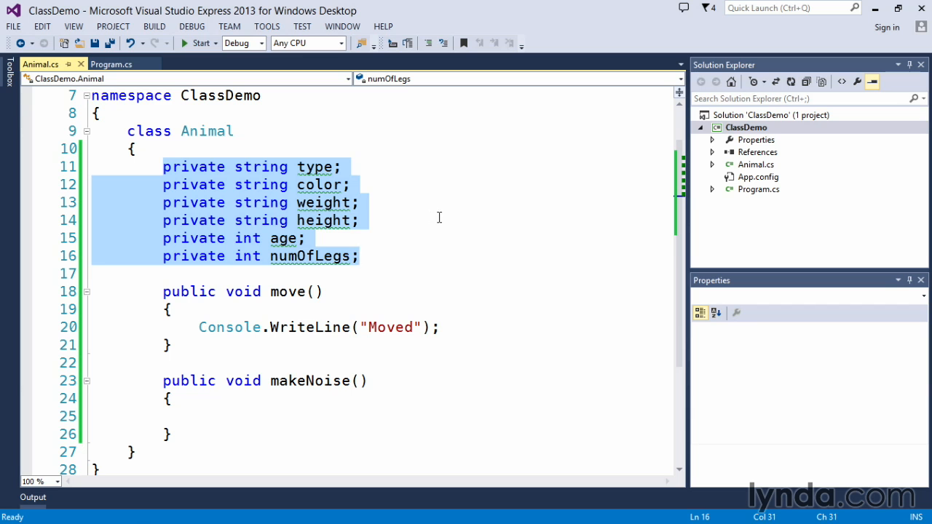